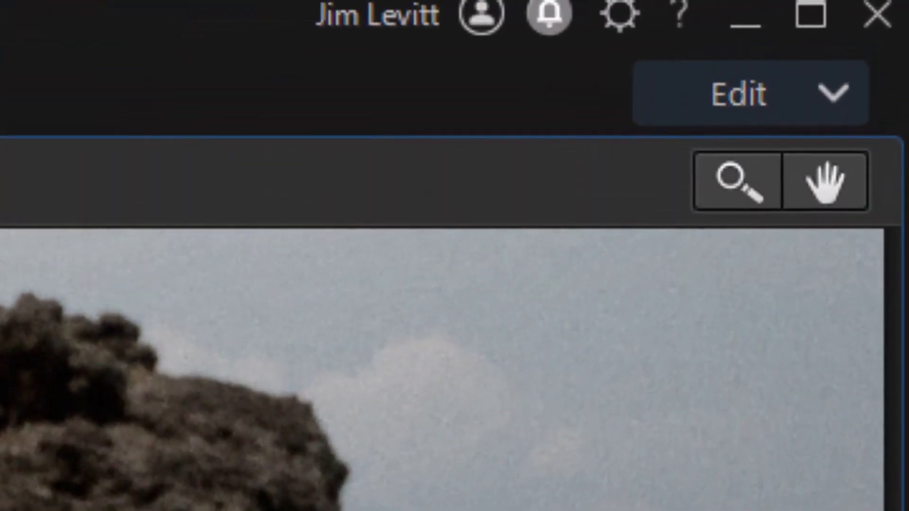
mouse_move(777, 185)
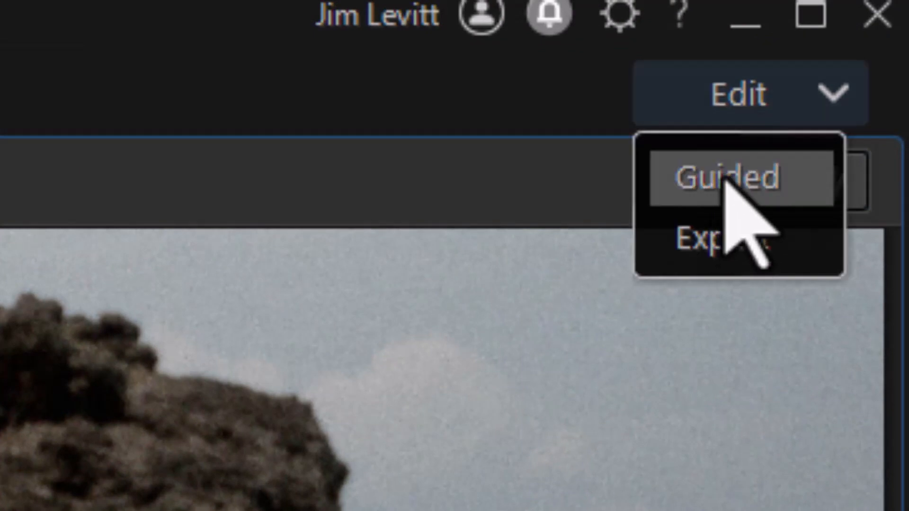
Switch the beach photo into Guided editing mode.
left_click(731, 177)
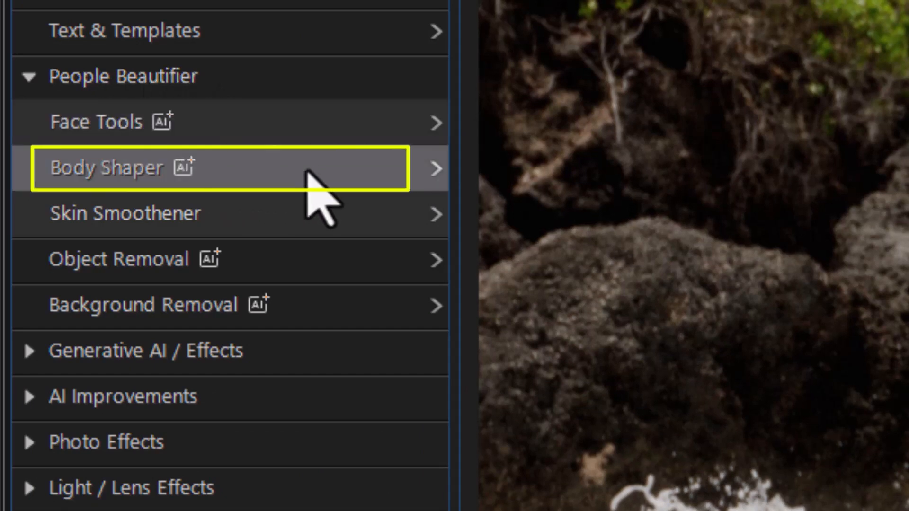
mouse_move(310, 197)
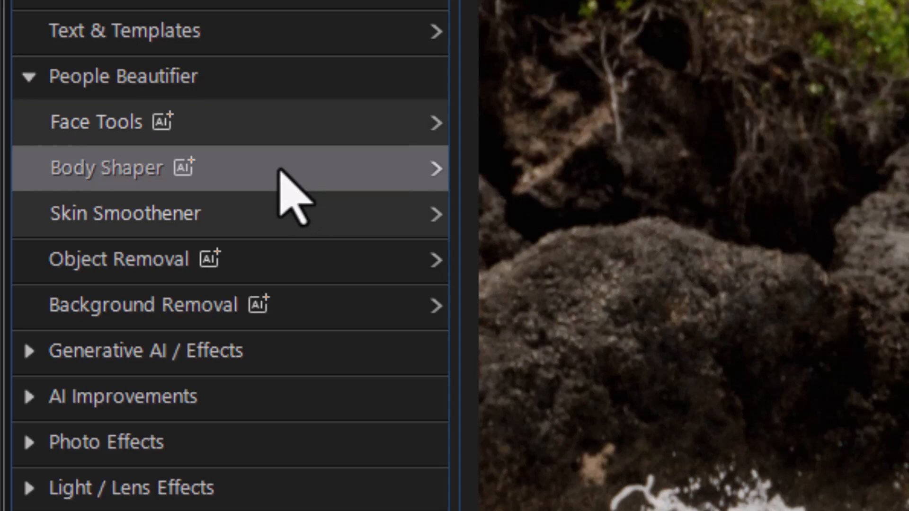
Open Body Shaper under People Beautifier for the man in red shorts.
left_click(106, 167)
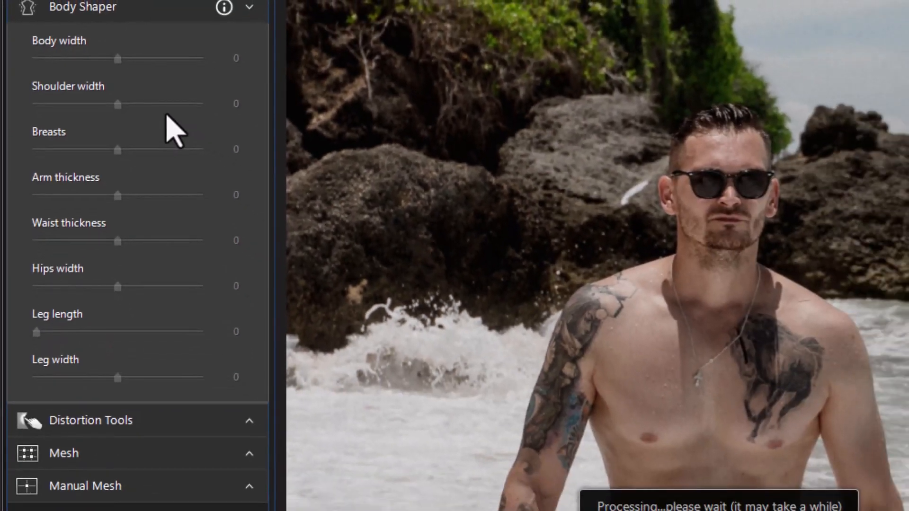
mouse_move(397, 305)
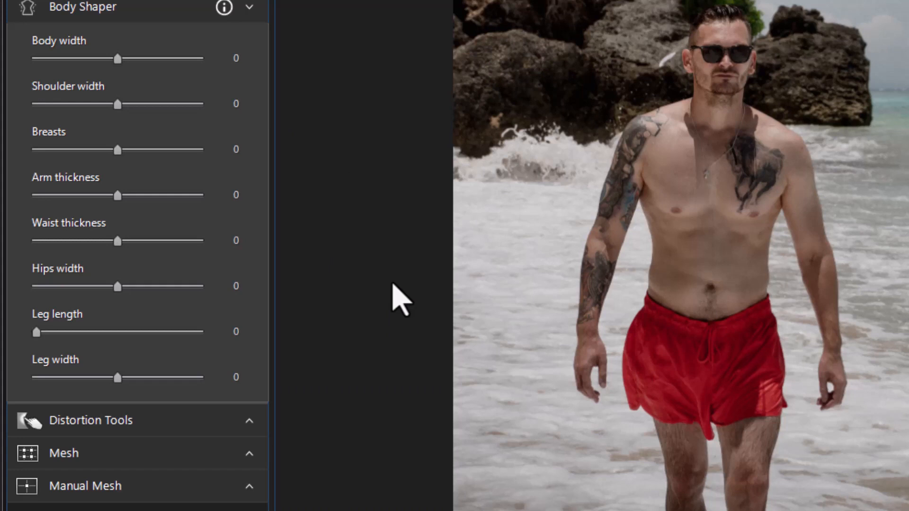
mouse_move(93, 81)
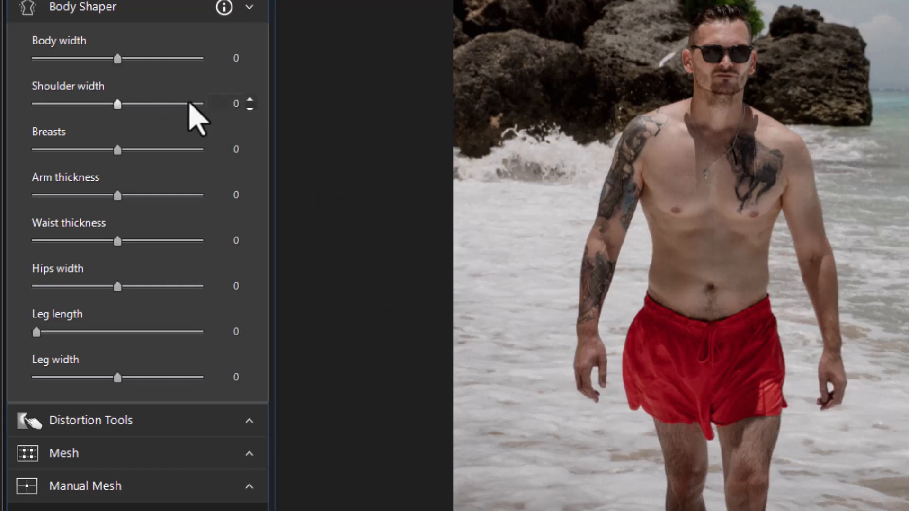
mouse_move(186, 137)
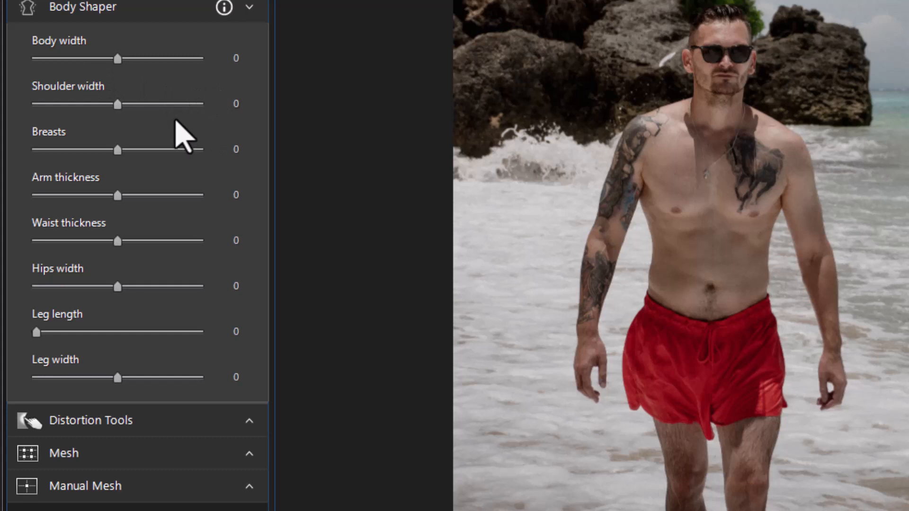
mouse_move(168, 206)
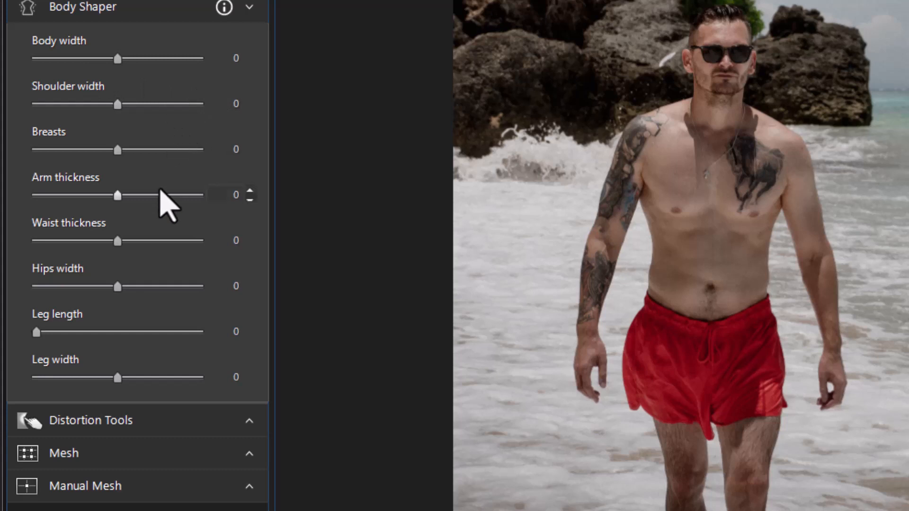
mouse_move(168, 220)
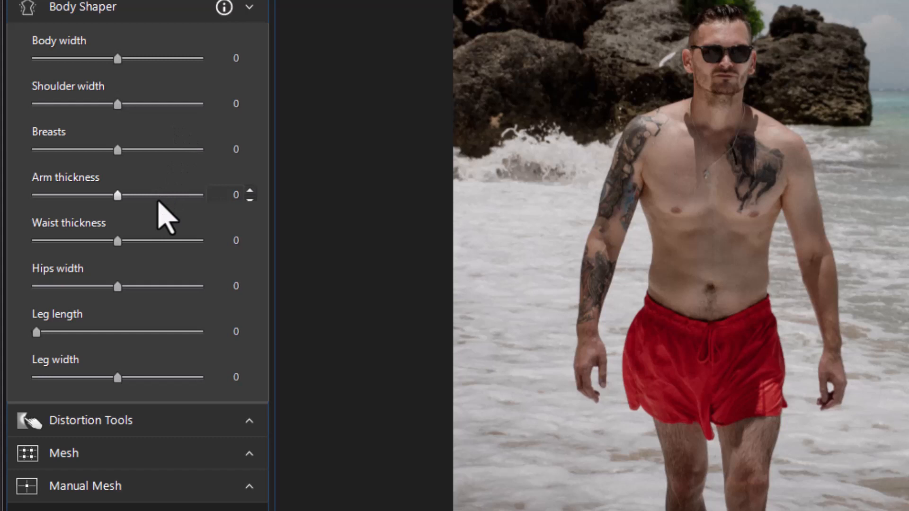
mouse_move(157, 223)
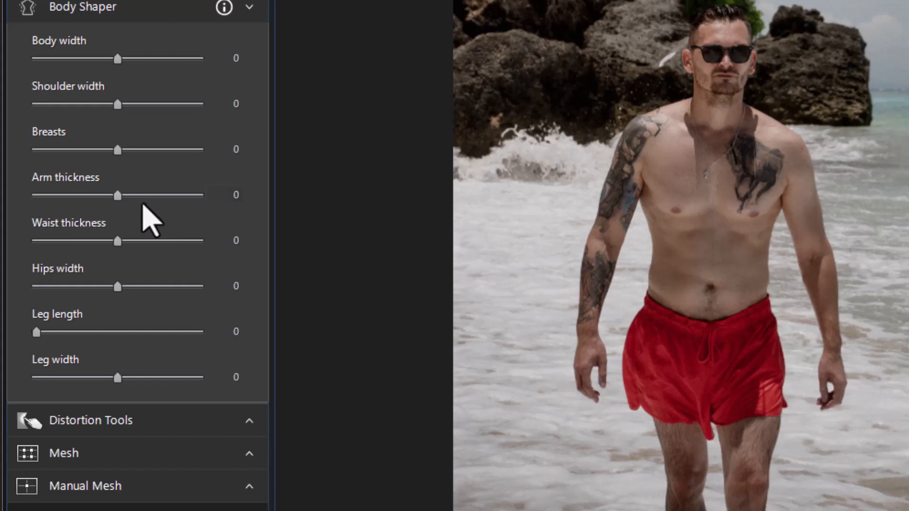
mouse_move(104, 411)
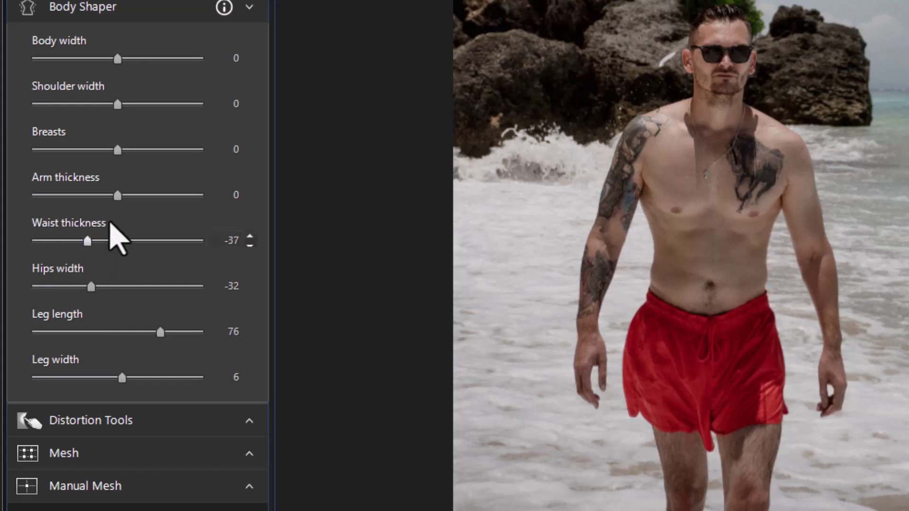
Settle the man's arm thickness at a moderate increase (about 64).
left_click_drag(117, 196, 175, 196)
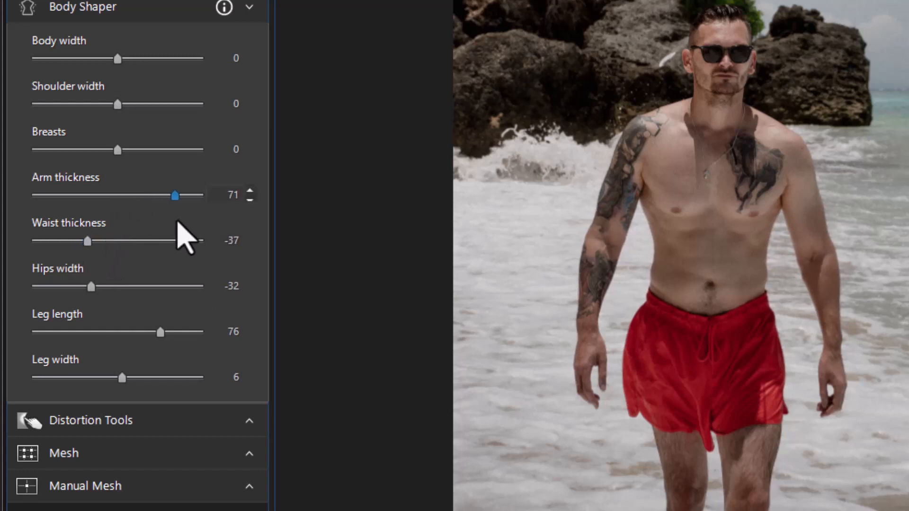
left_click_drag(176, 196, 120, 195)
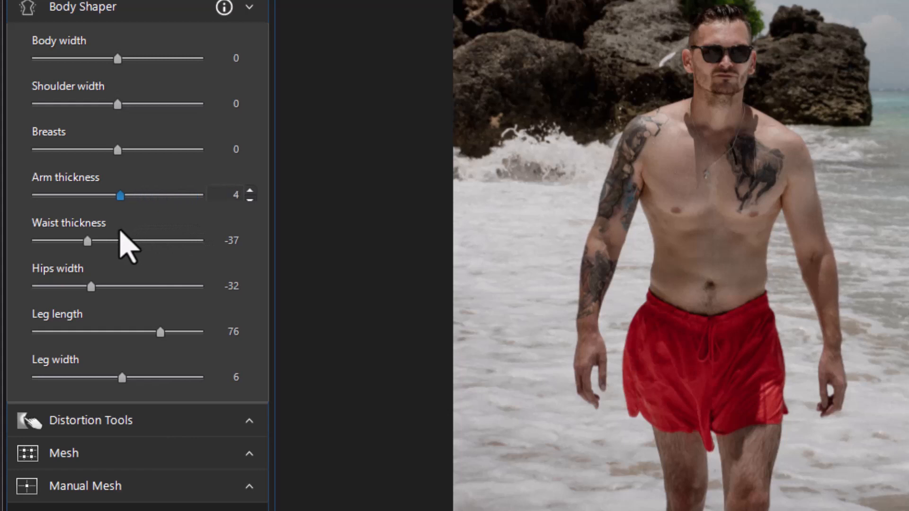
left_click_drag(120, 194, 168, 194)
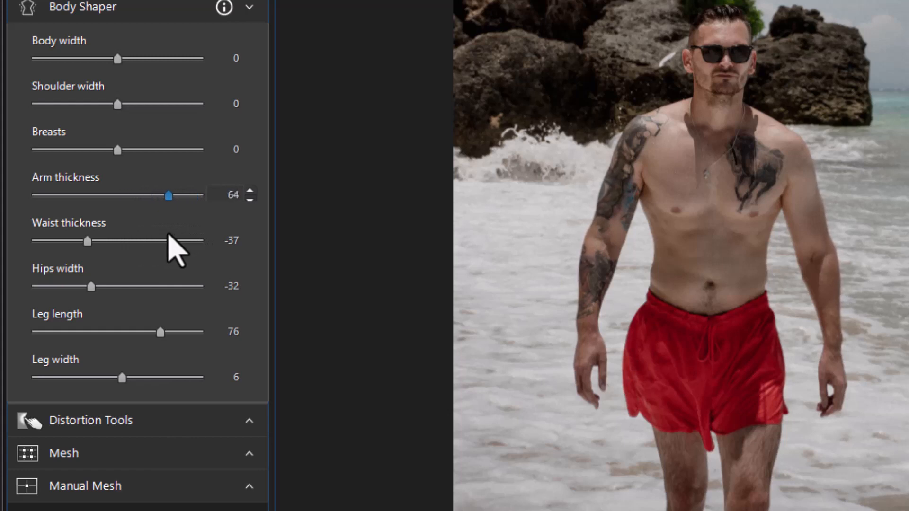
left_click_drag(169, 195, 191, 195)
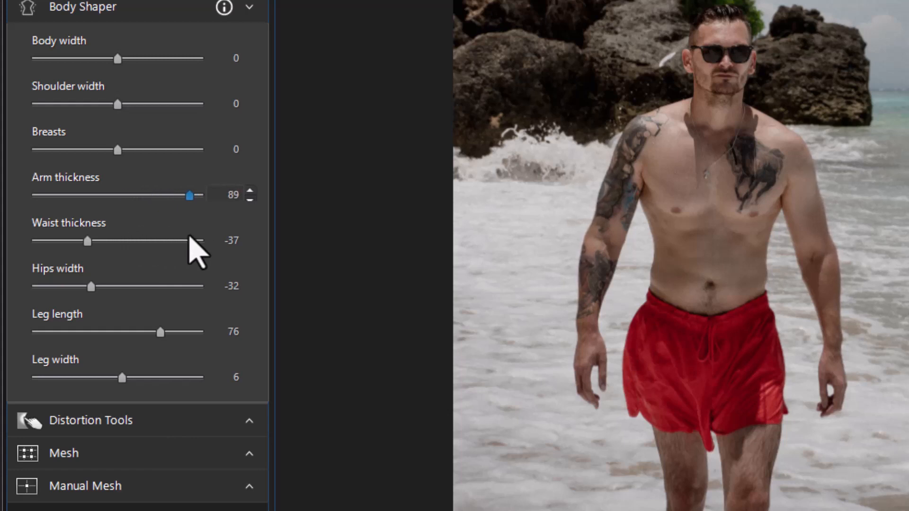
left_click_drag(190, 194, 168, 195)
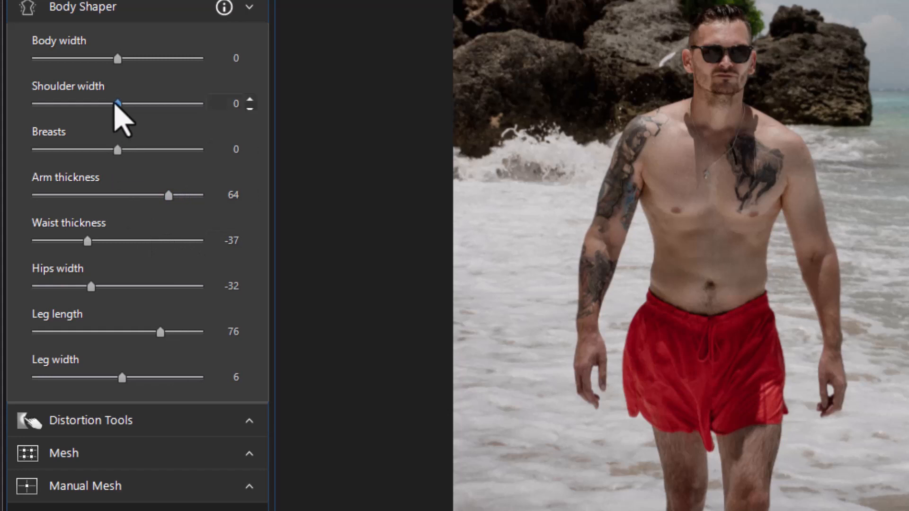
Set shoulders to 77, chest to 68 and body width to about 85.
left_click_drag(118, 104, 176, 104)
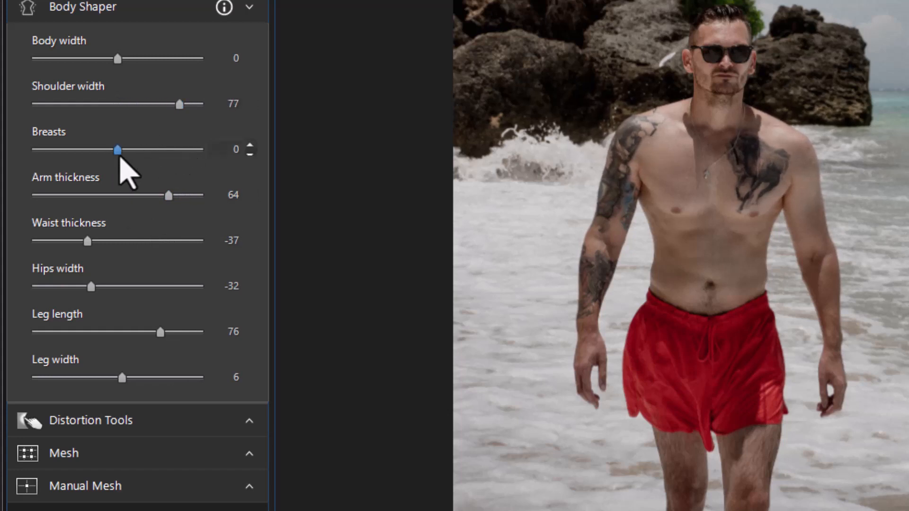
left_click_drag(118, 150, 188, 150)
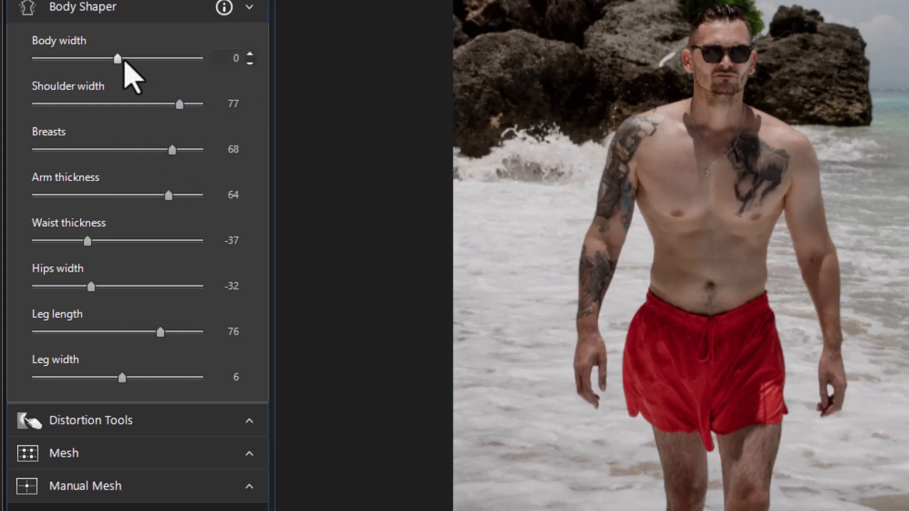
left_click_drag(117, 58, 168, 58)
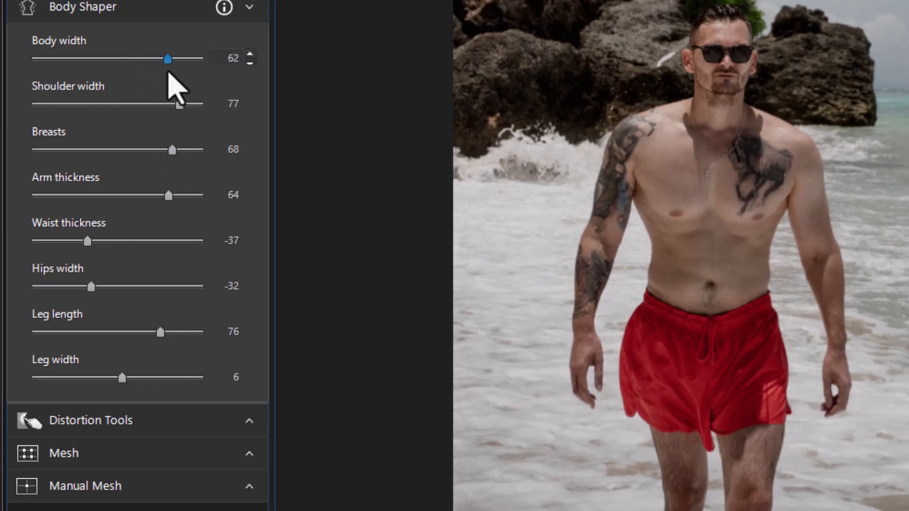
left_click_drag(168, 58, 140, 58)
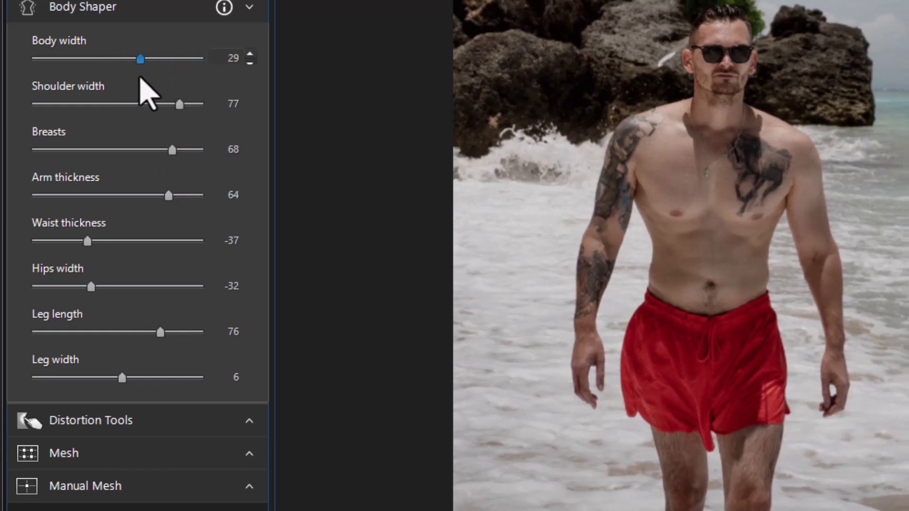
left_click_drag(139, 59, 199, 59)
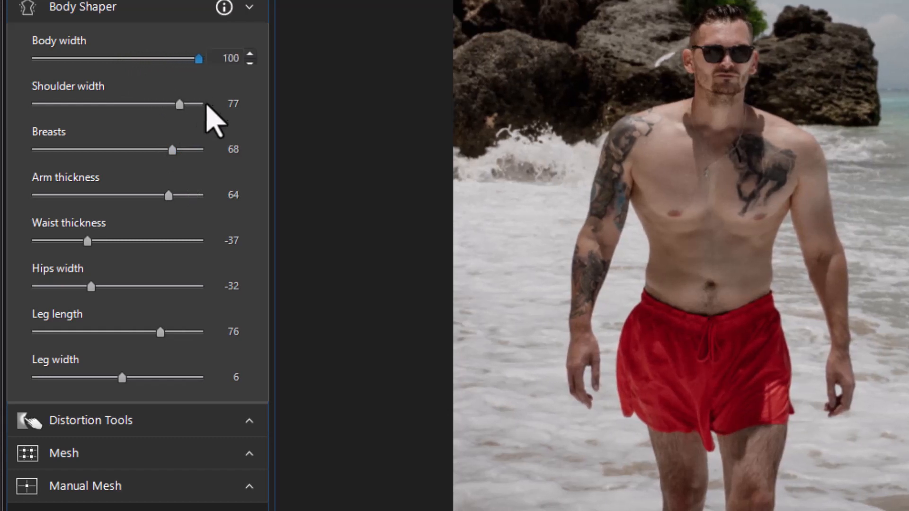
left_click_drag(198, 58, 186, 58)
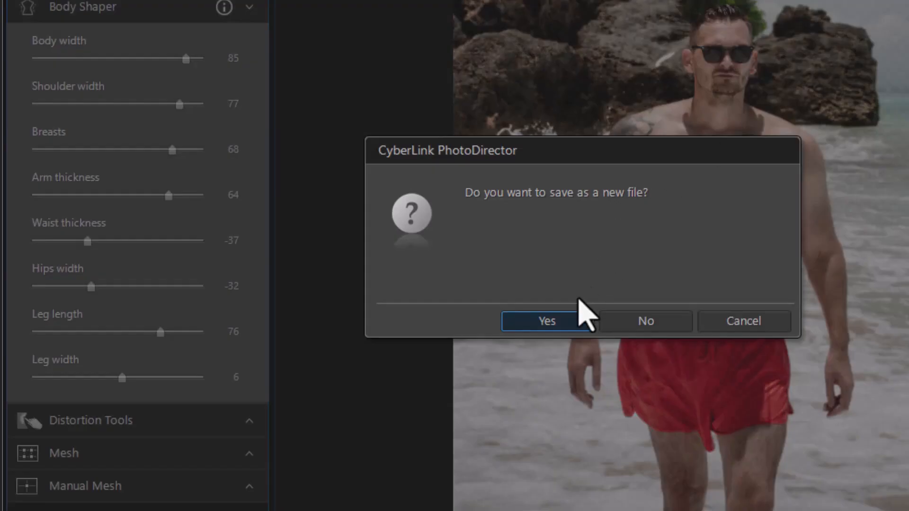
Confirm saving the reshaped beach photo as a new file.
left_click(545, 320)
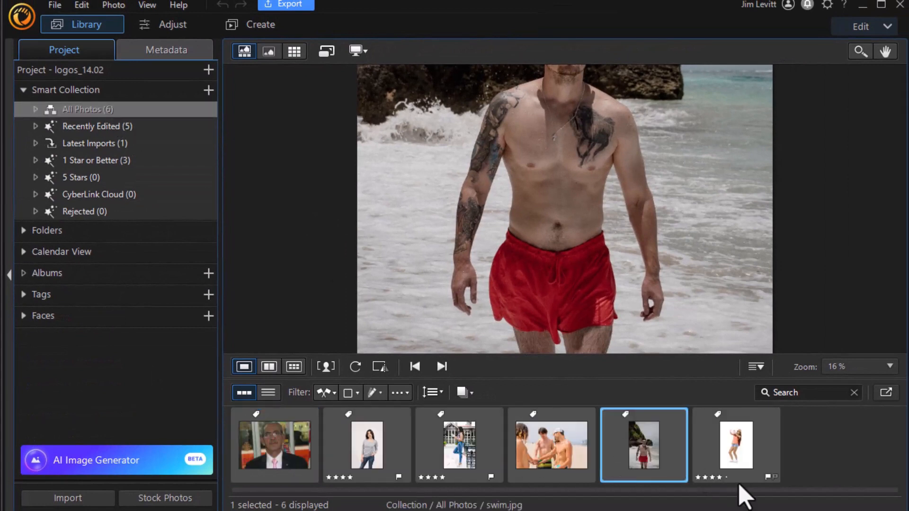
Select the group beach photo and dismiss the no-people-detected warning.
left_click(551, 445)
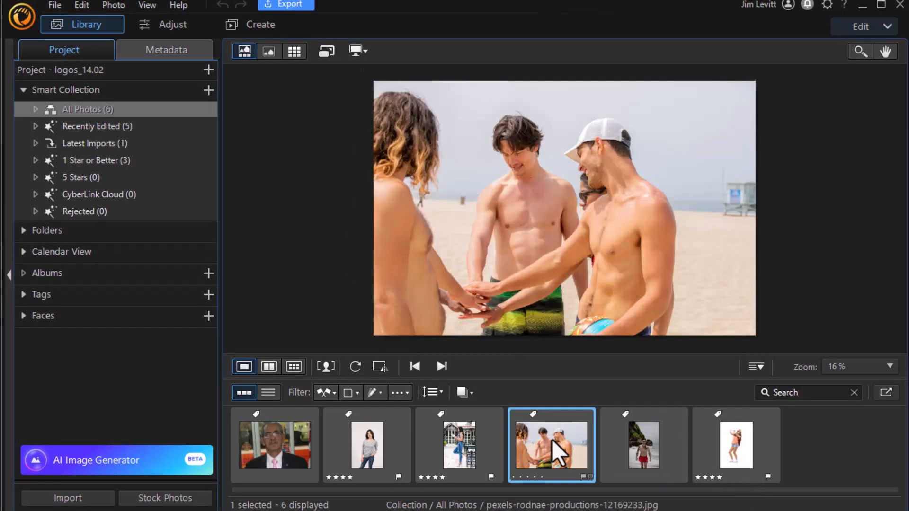
mouse_move(838, 46)
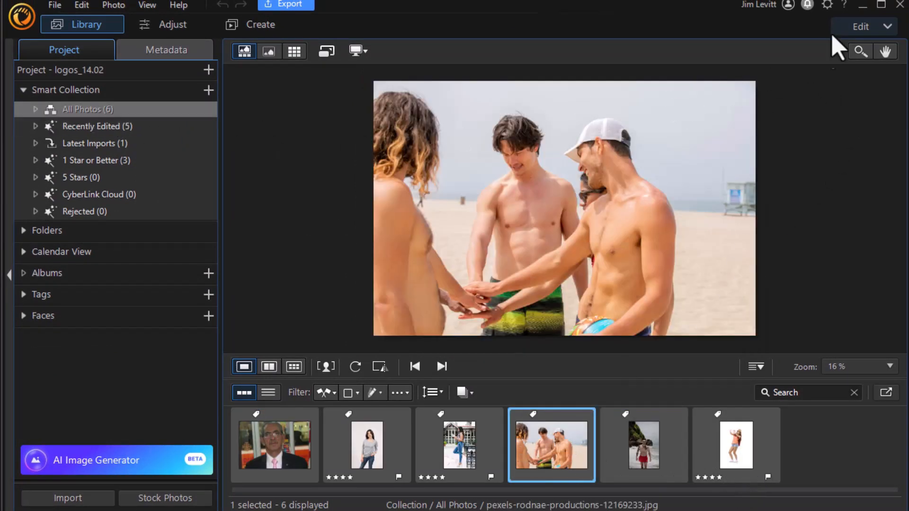
mouse_move(846, 69)
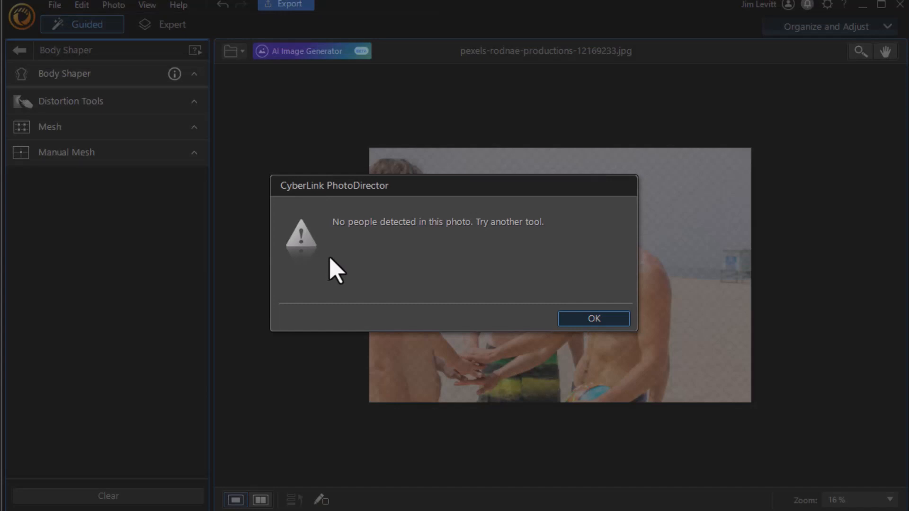
mouse_move(379, 232)
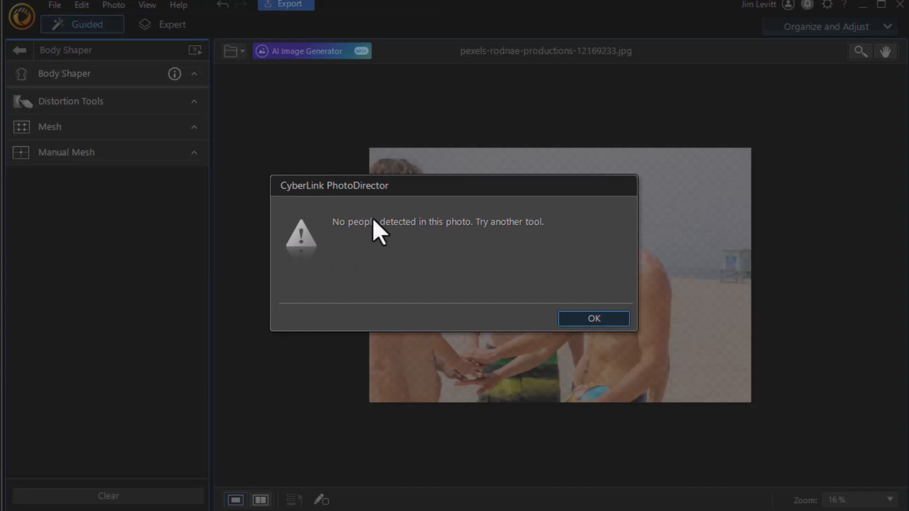
left_click(592, 318)
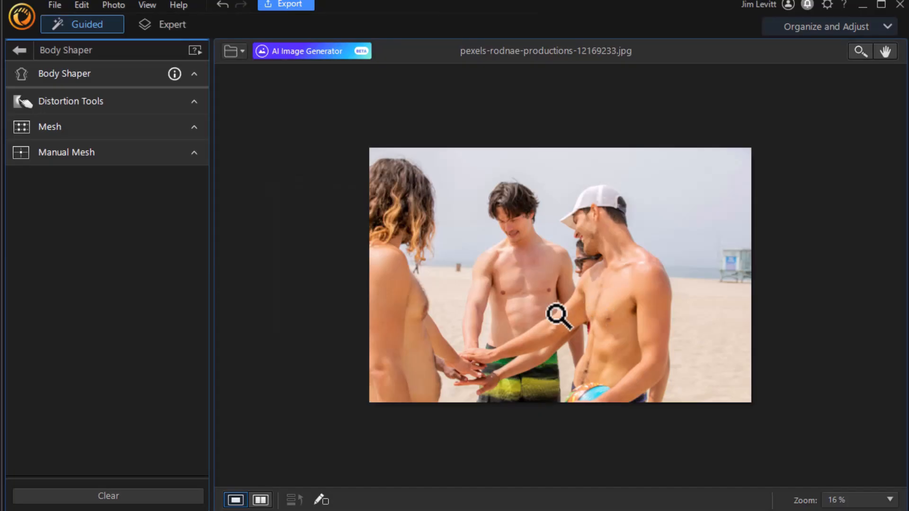
mouse_move(508, 329)
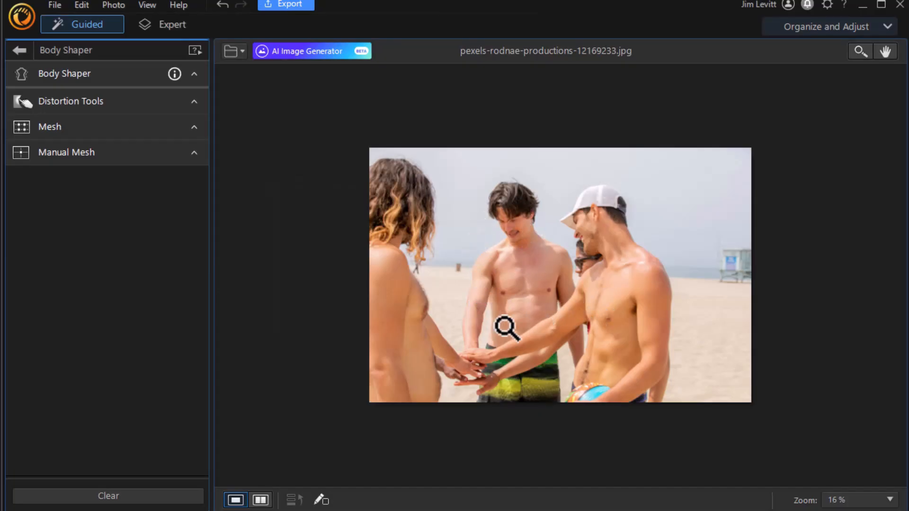
mouse_move(612, 254)
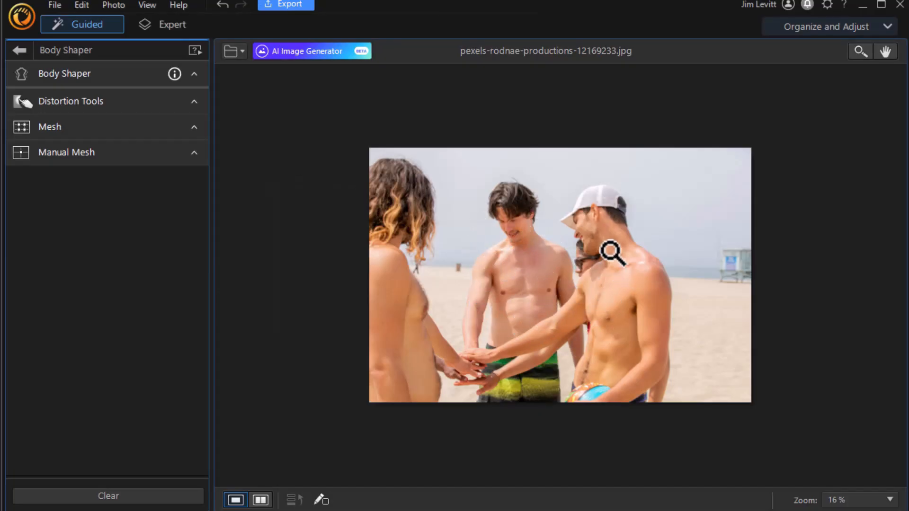
mouse_move(803, 209)
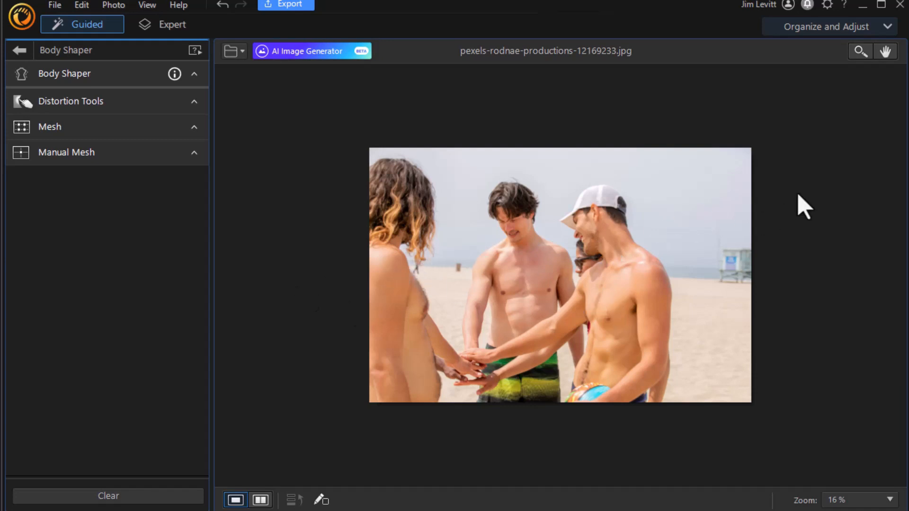
mouse_move(847, 44)
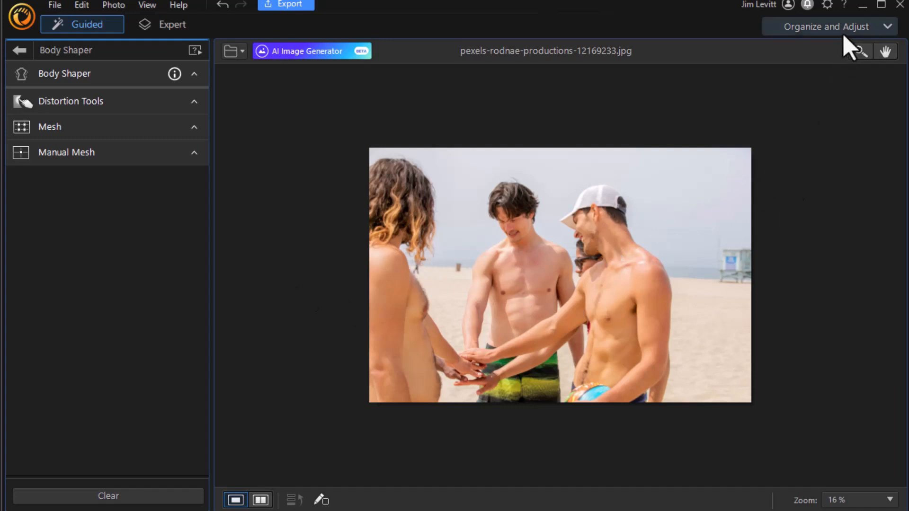
mouse_move(597, 113)
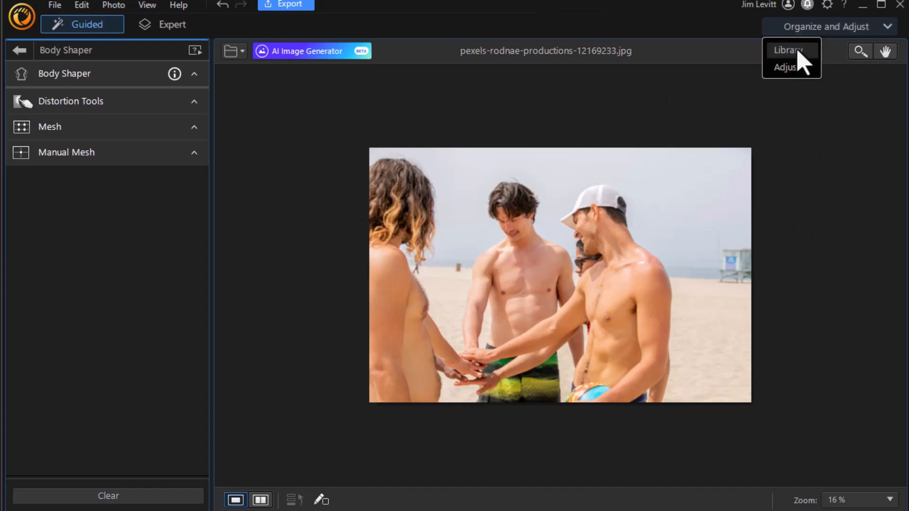
Open the selfie-taking woman's photo from All Photos in Guided editing.
left_click(787, 50)
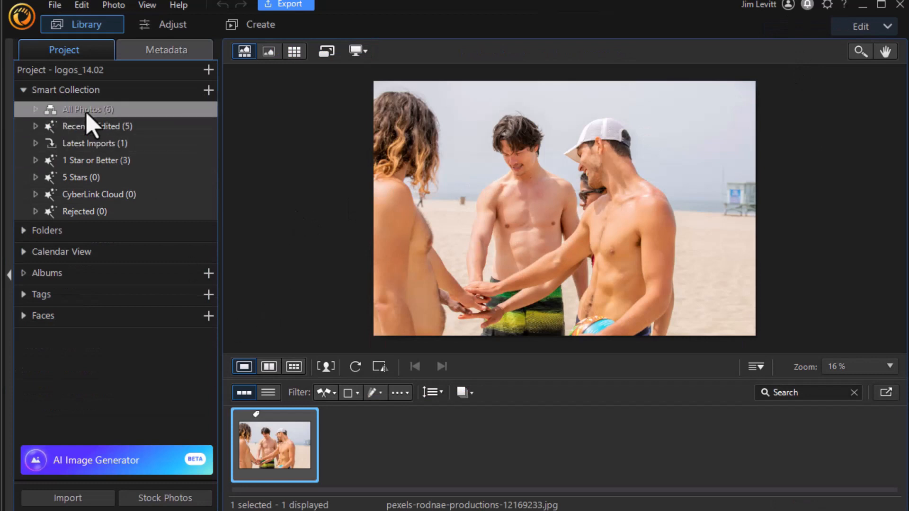
left_click(88, 109)
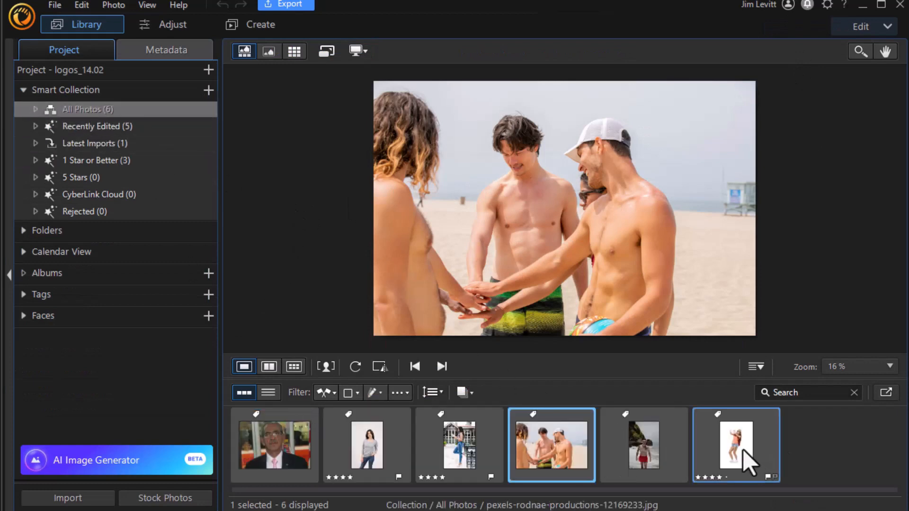
left_click(735, 445)
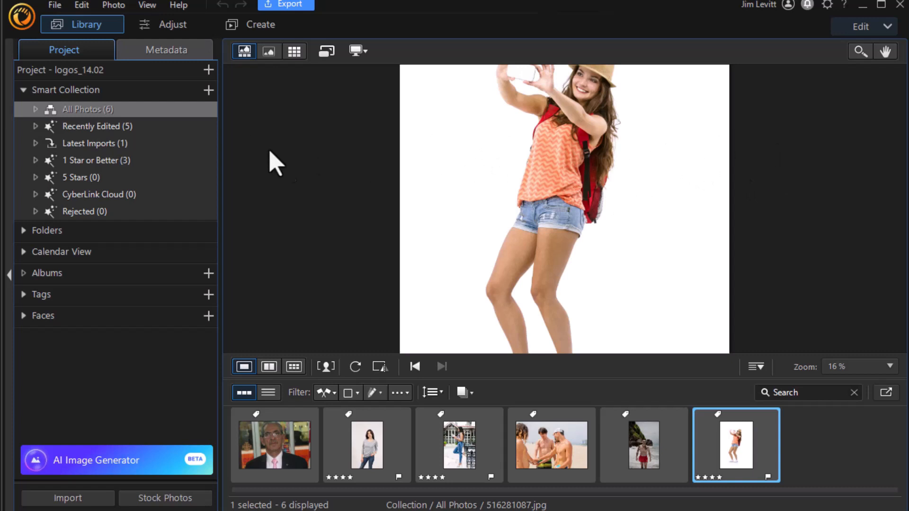
left_click(881, 26)
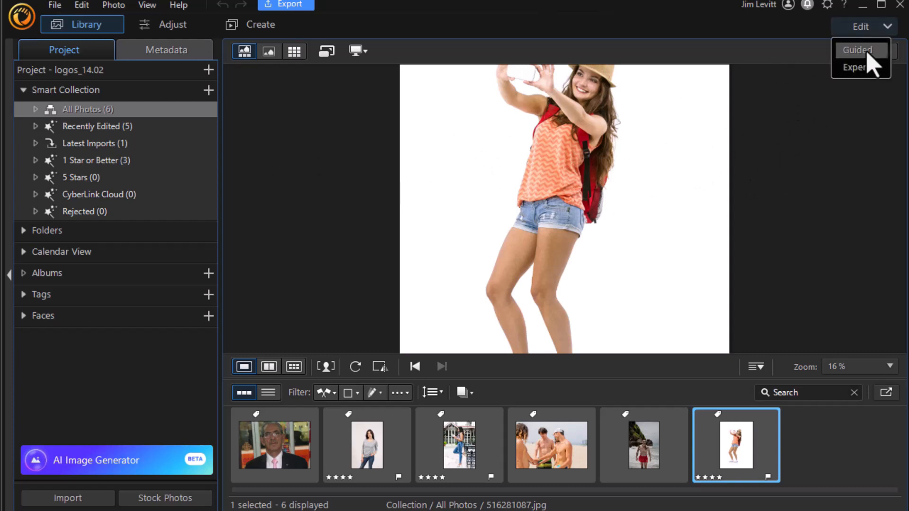
left_click(857, 49)
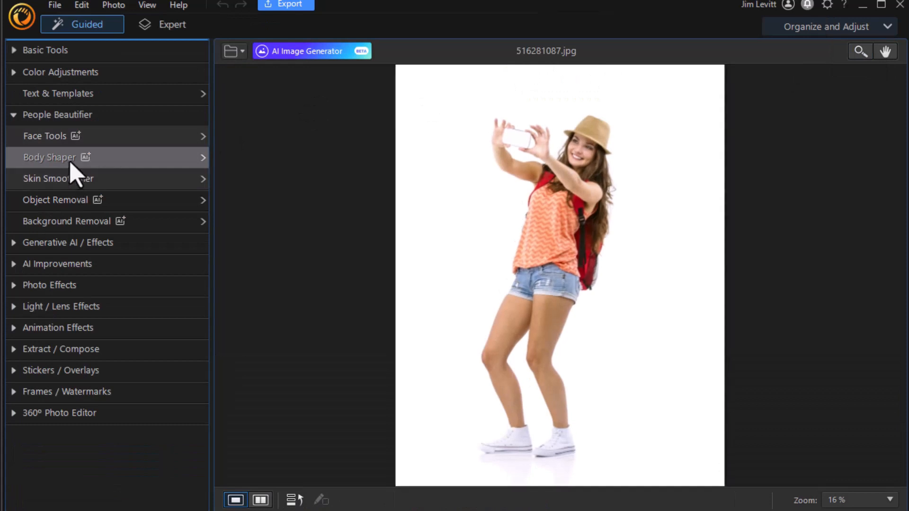
Open Body Shaper and settle Breasts at a slight increase after testing extremes.
left_click(50, 157)
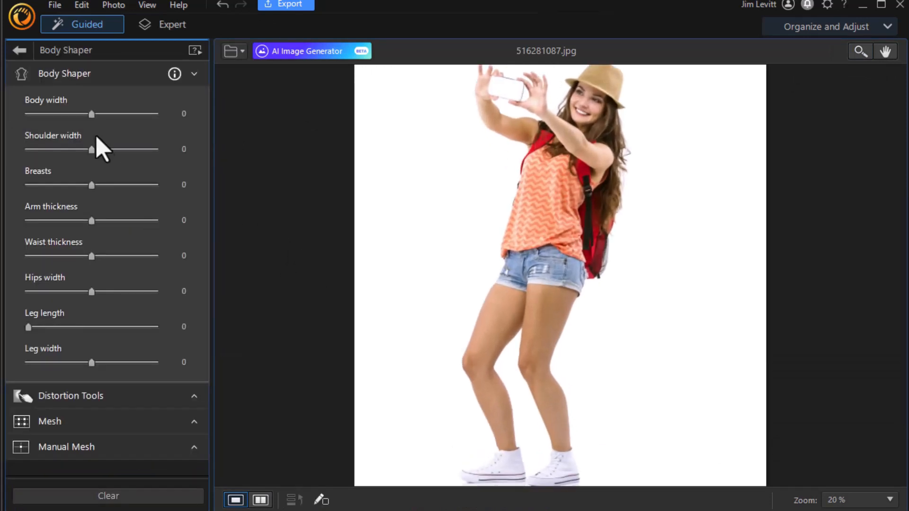
mouse_move(108, 380)
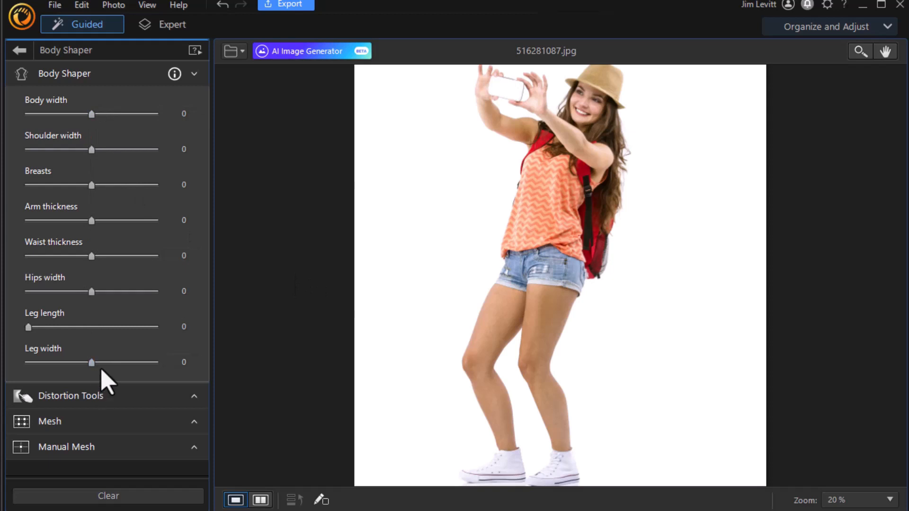
mouse_move(93, 374)
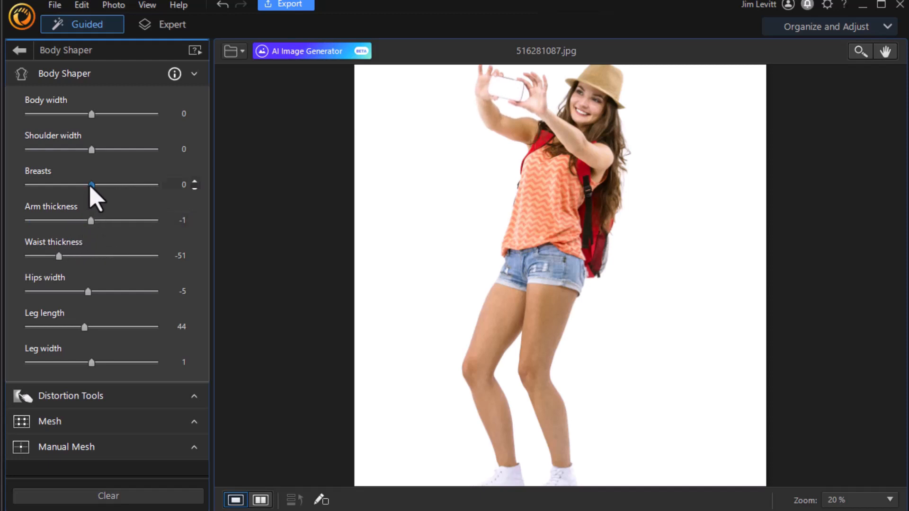
left_click_drag(89, 184, 154, 184)
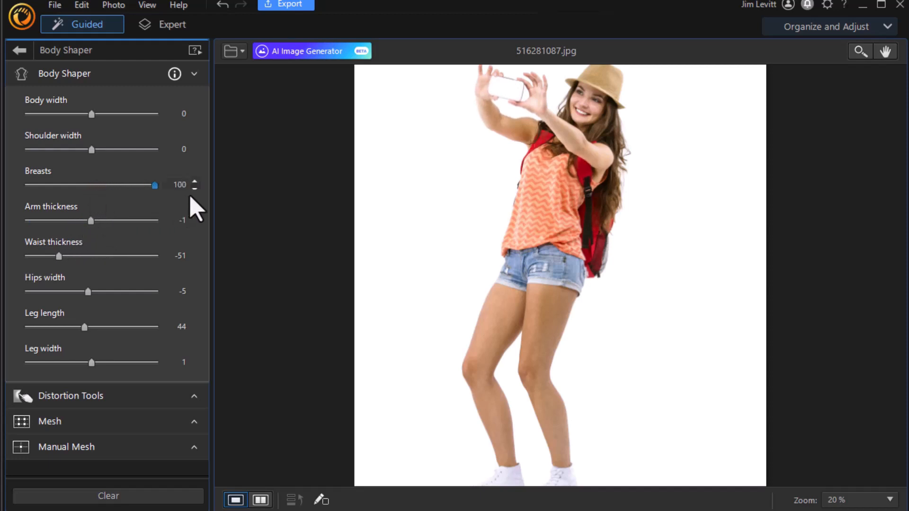
left_click_drag(154, 184, 79, 184)
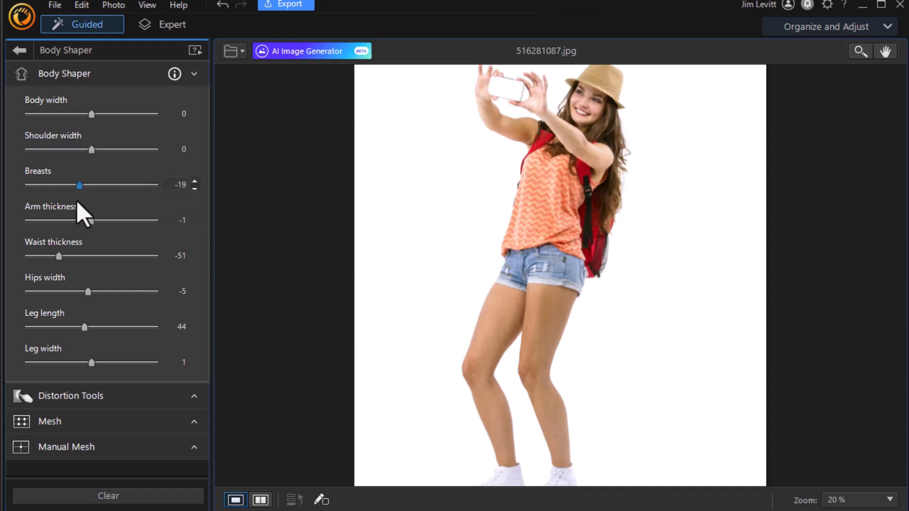
left_click_drag(80, 184, 136, 185)
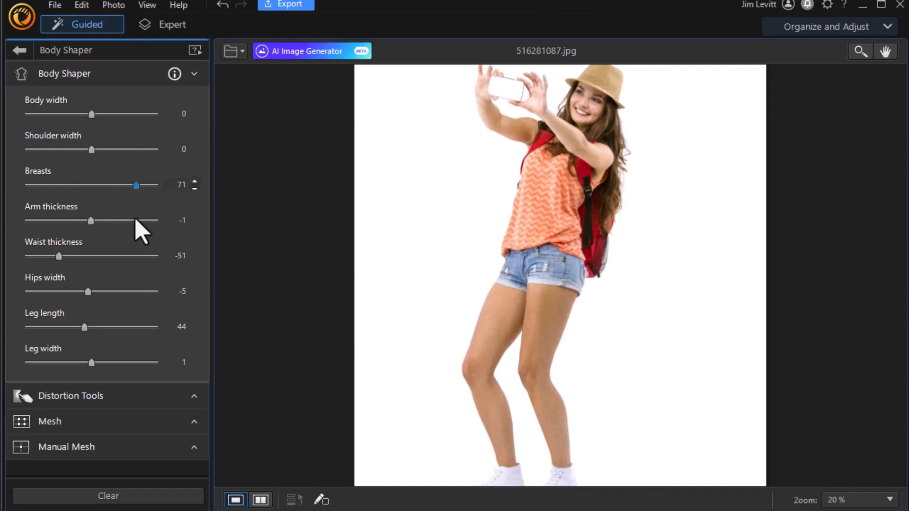
left_click_drag(136, 184, 95, 184)
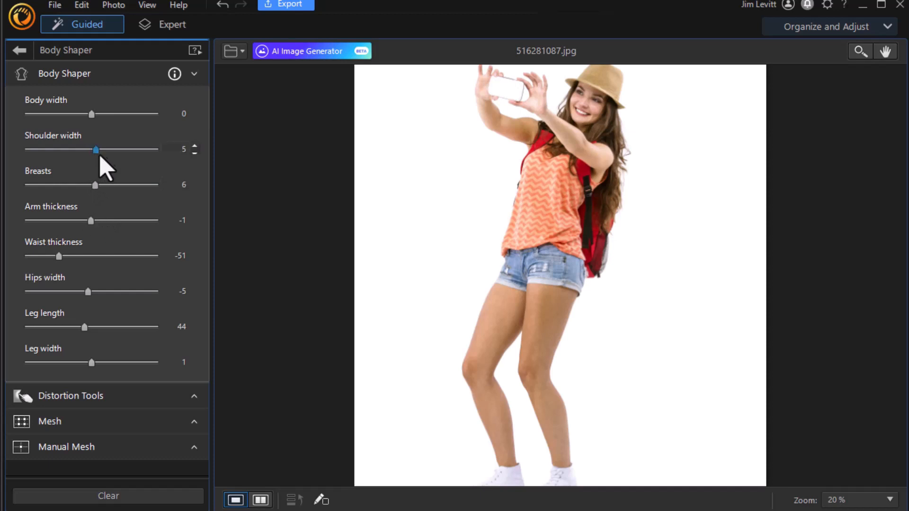
Make the shoulders slightly narrower and return body width near normal after maxing it.
left_click_drag(96, 149, 109, 149)
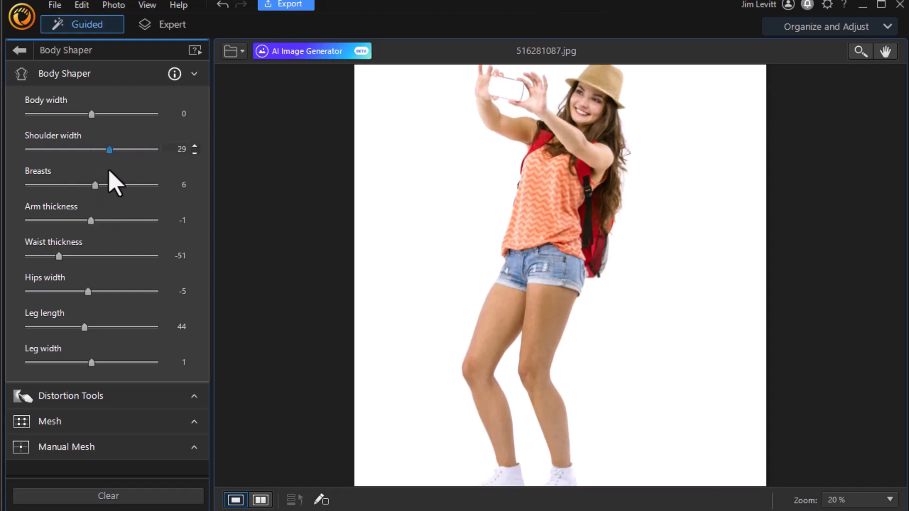
left_click_drag(107, 149, 148, 149)
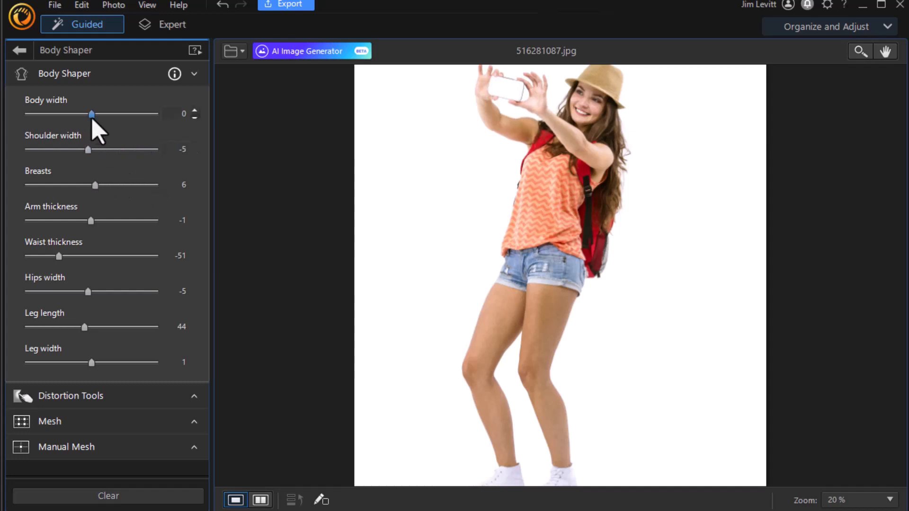
left_click_drag(91, 114, 155, 114)
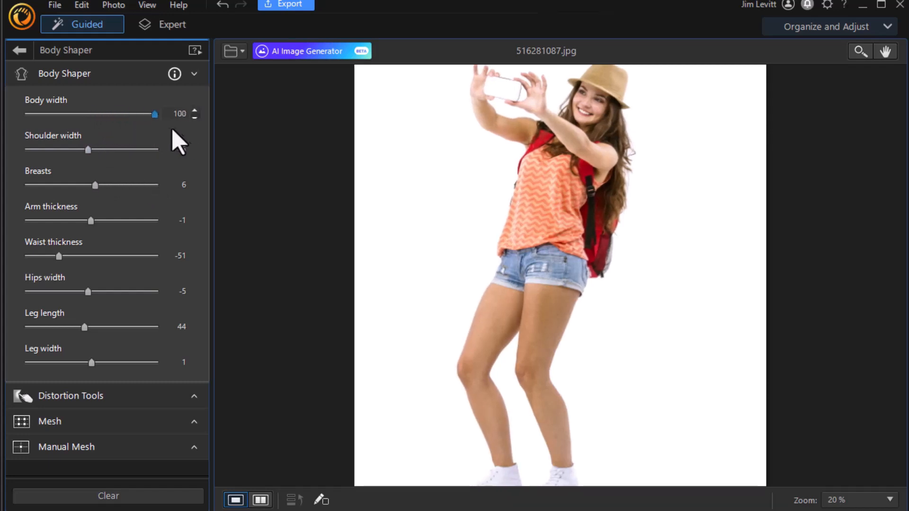
left_click_drag(155, 113, 150, 114)
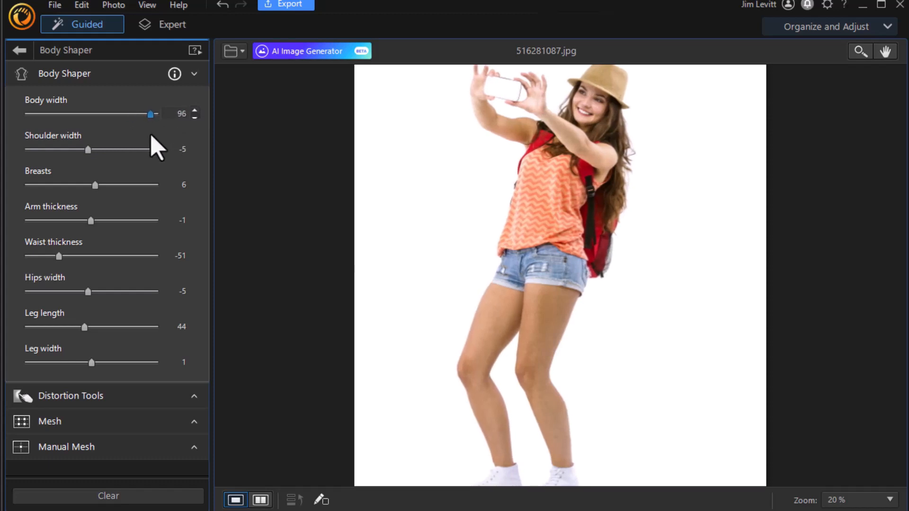
left_click_drag(151, 114, 93, 113)
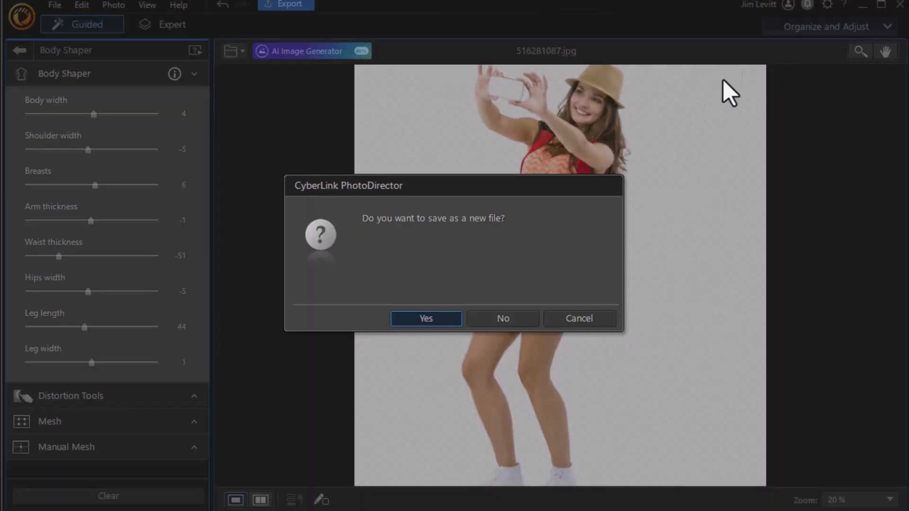
mouse_move(502, 318)
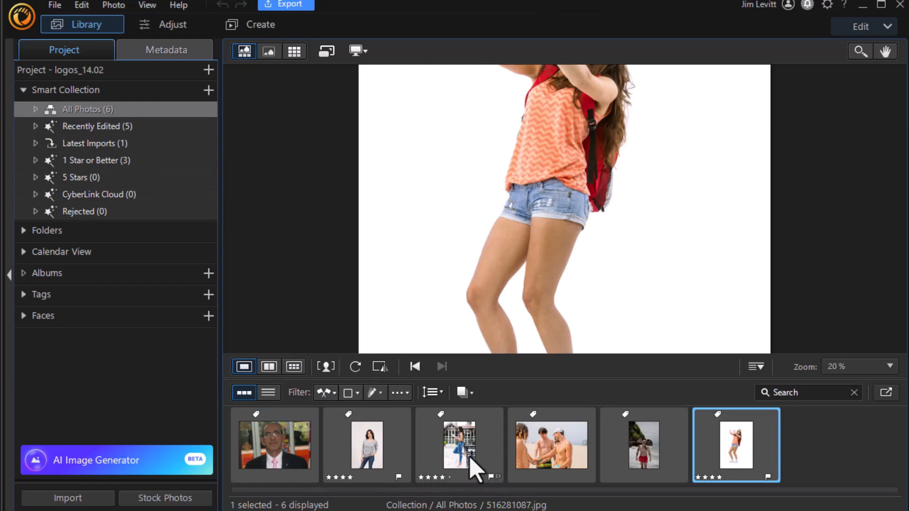
Open the jeans photo in Guided Body Shaper and dismiss the no-people warning.
left_click(459, 444)
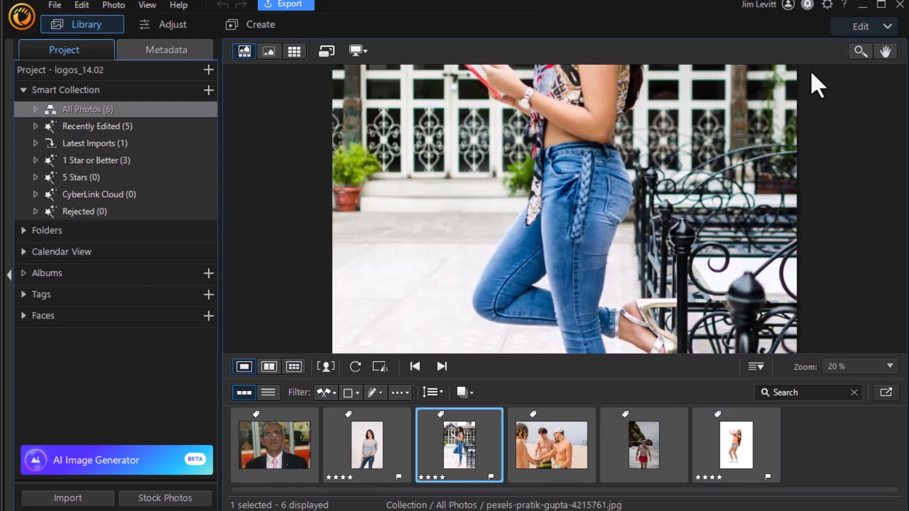
left_click(861, 26)
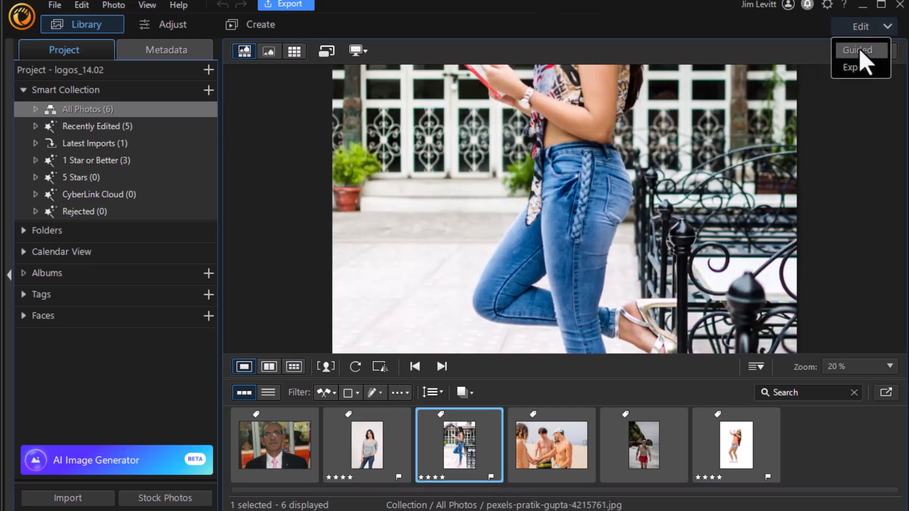
left_click(859, 49)
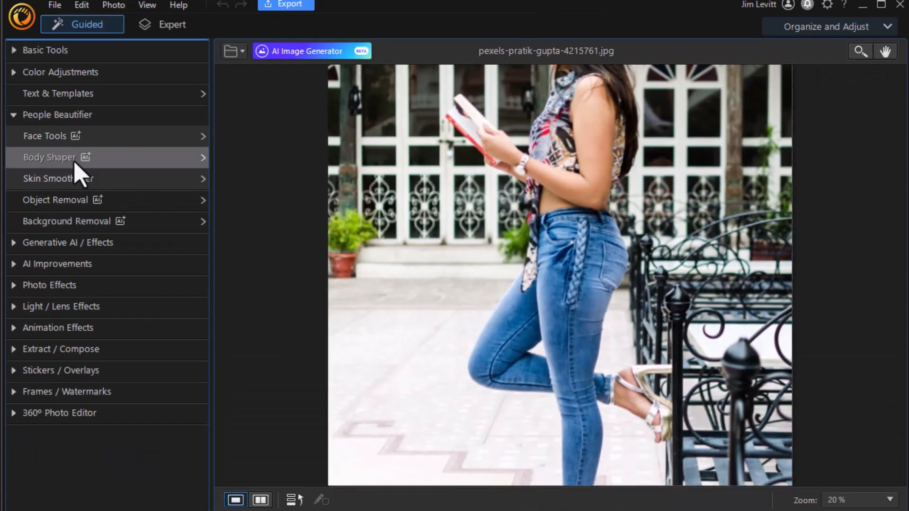
left_click(51, 157)
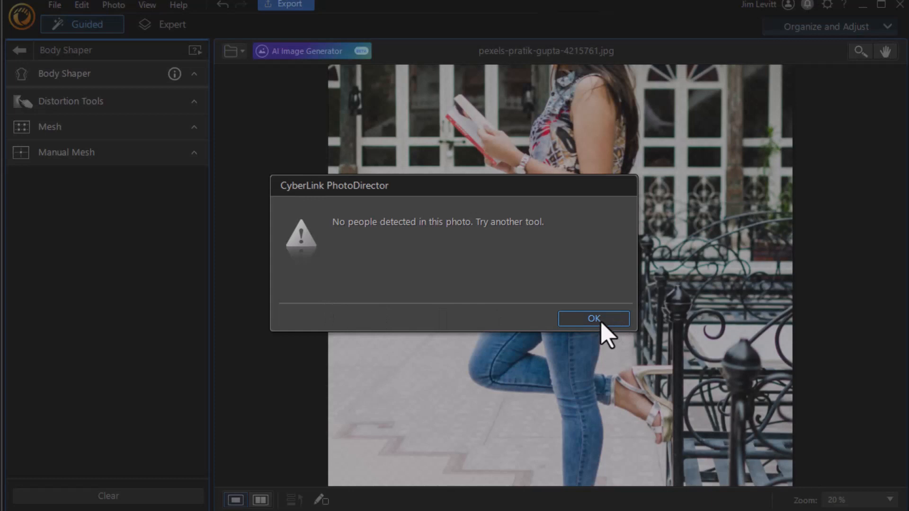
left_click(592, 319)
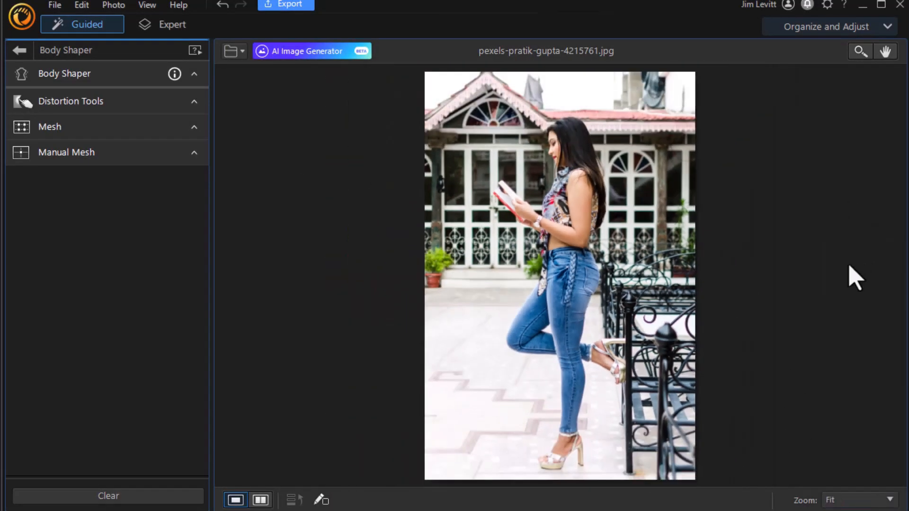
mouse_move(496, 413)
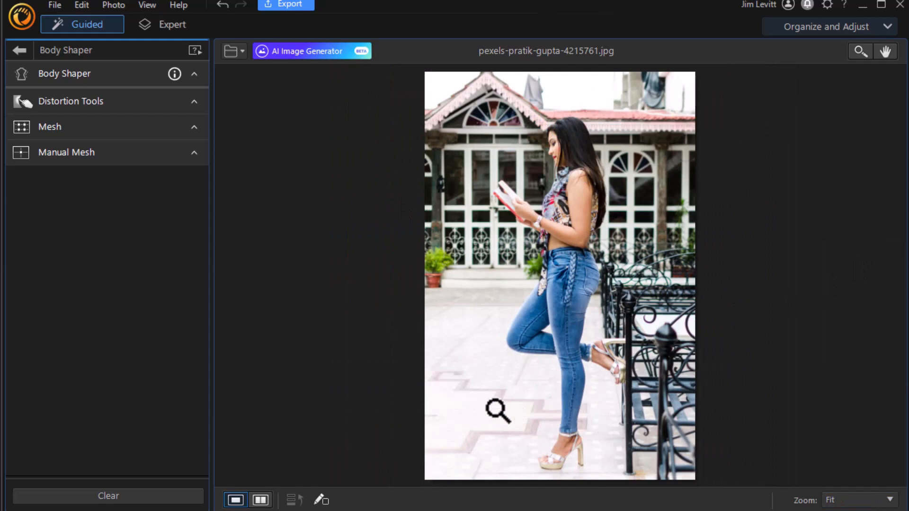
mouse_move(765, 237)
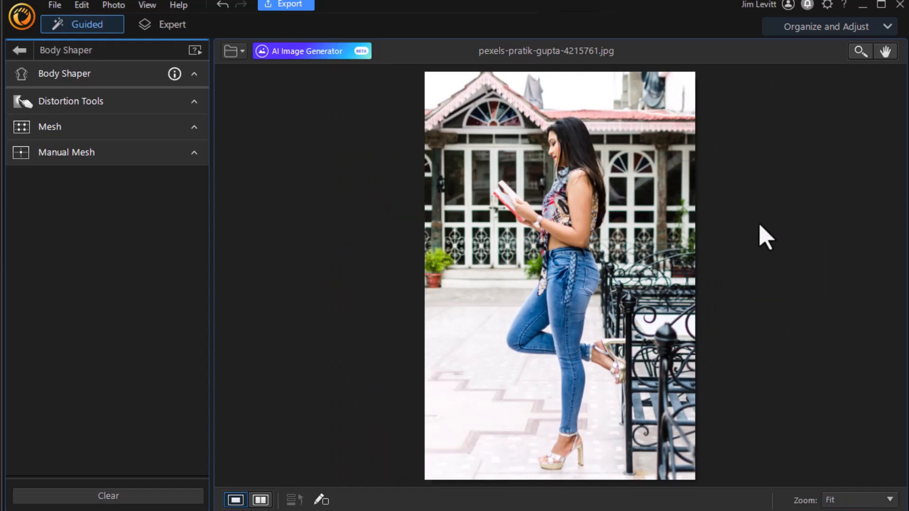
mouse_move(761, 249)
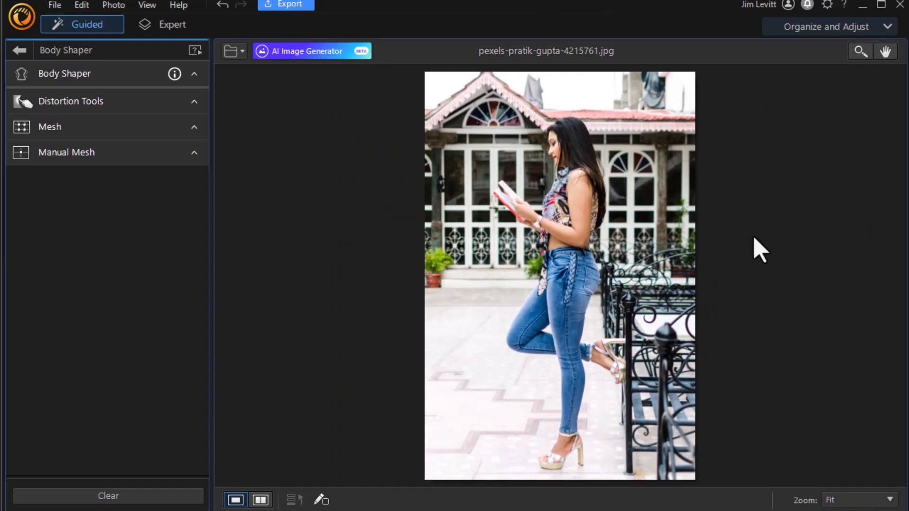
mouse_move(751, 252)
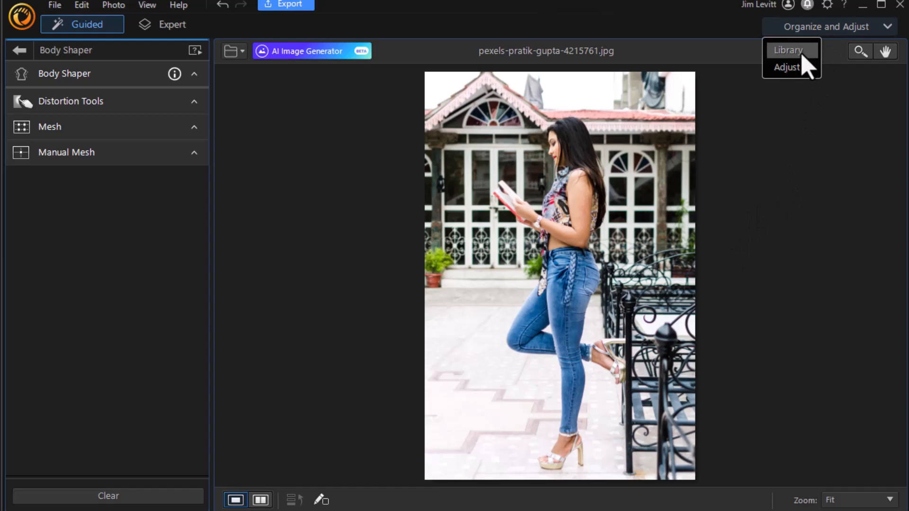
Pick the woman-in-grey photo from All Photos and open Body Shaper.
left_click(787, 50)
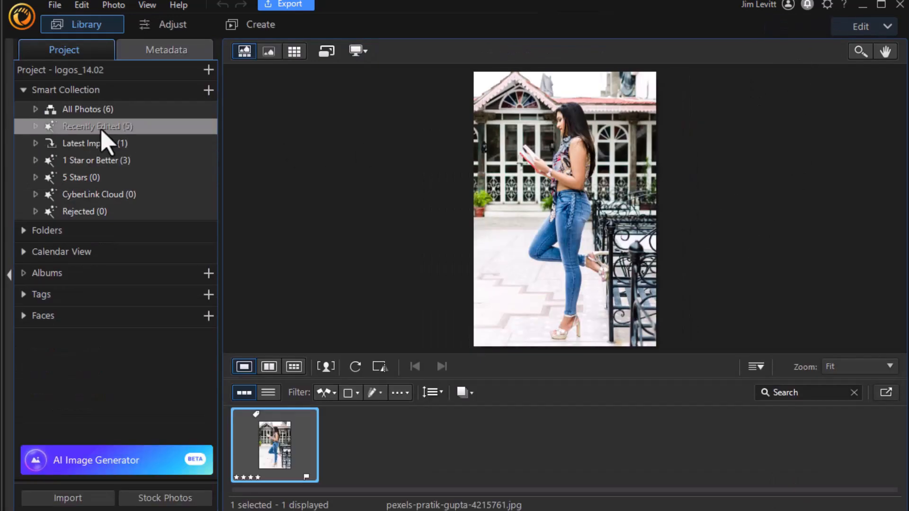
left_click(87, 109)
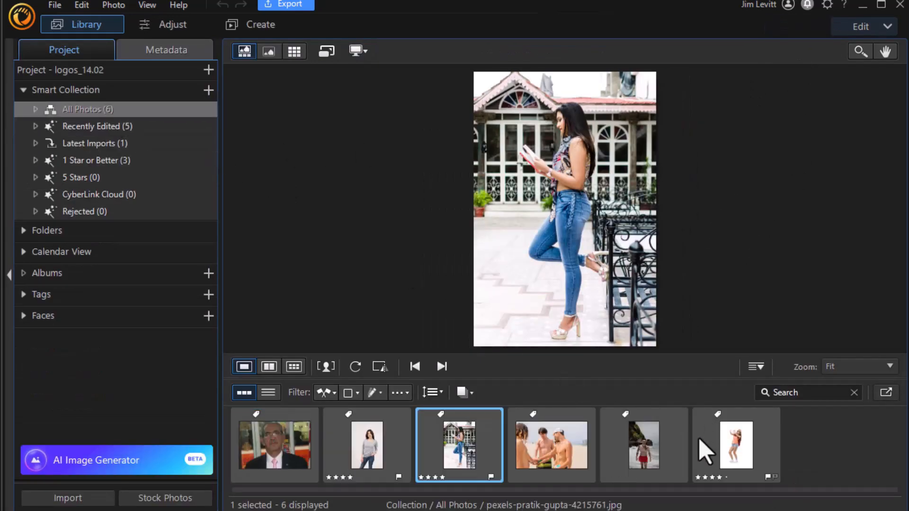
left_click(366, 445)
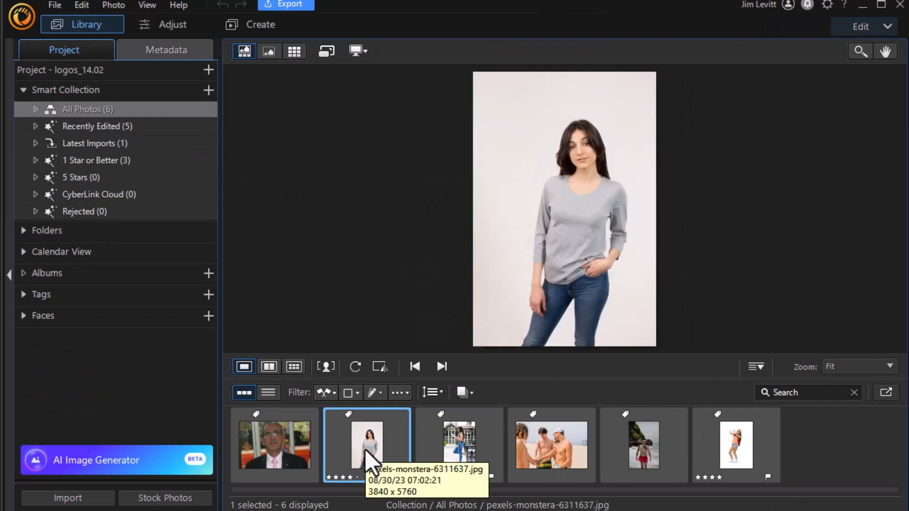
mouse_move(860, 51)
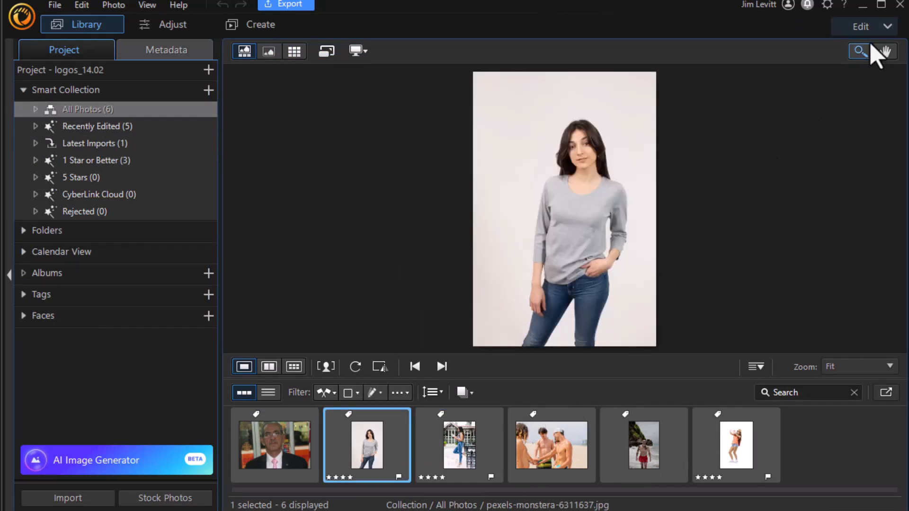
mouse_move(787, 90)
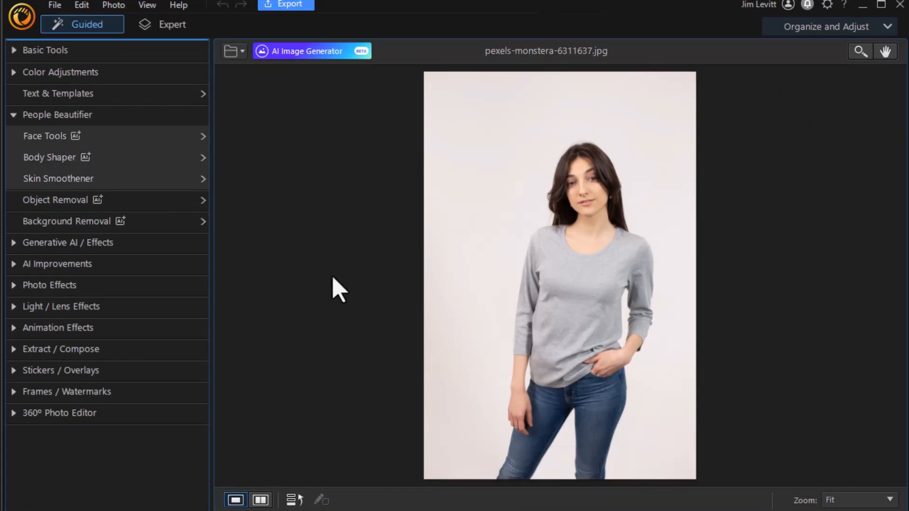
left_click(49, 157)
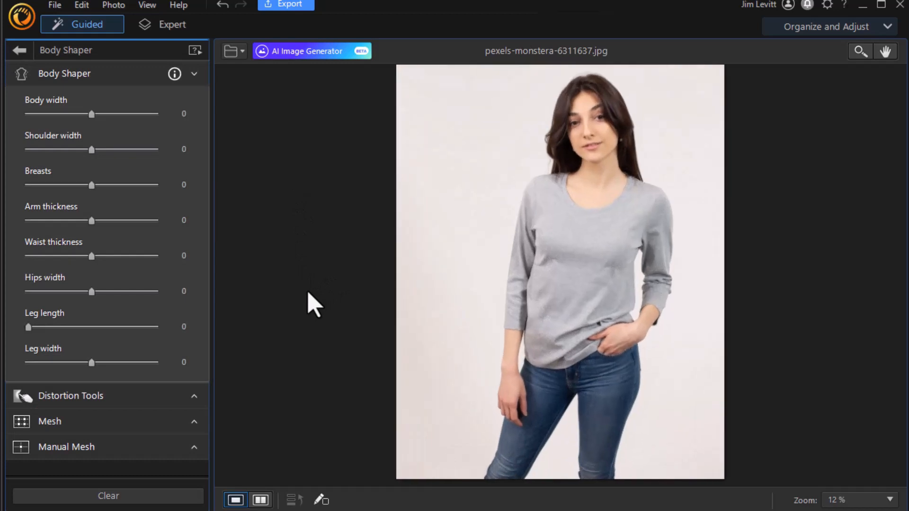
mouse_move(411, 284)
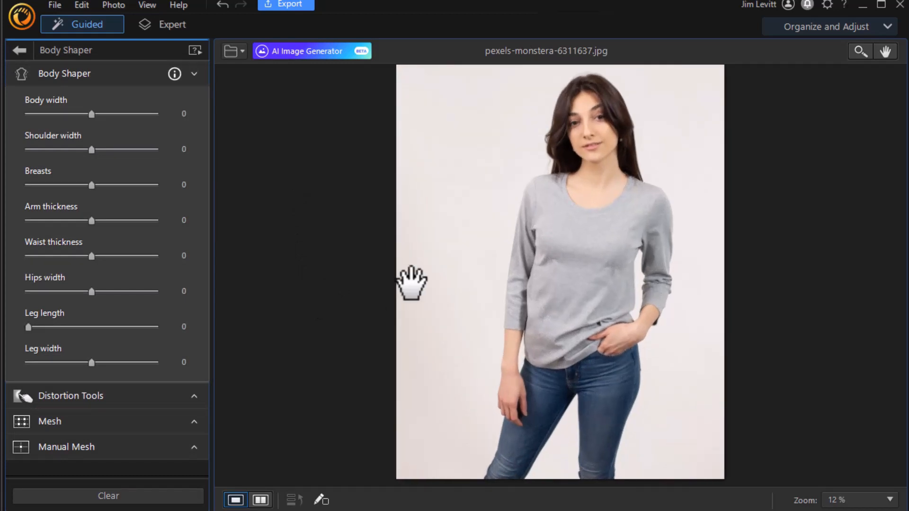
mouse_move(345, 342)
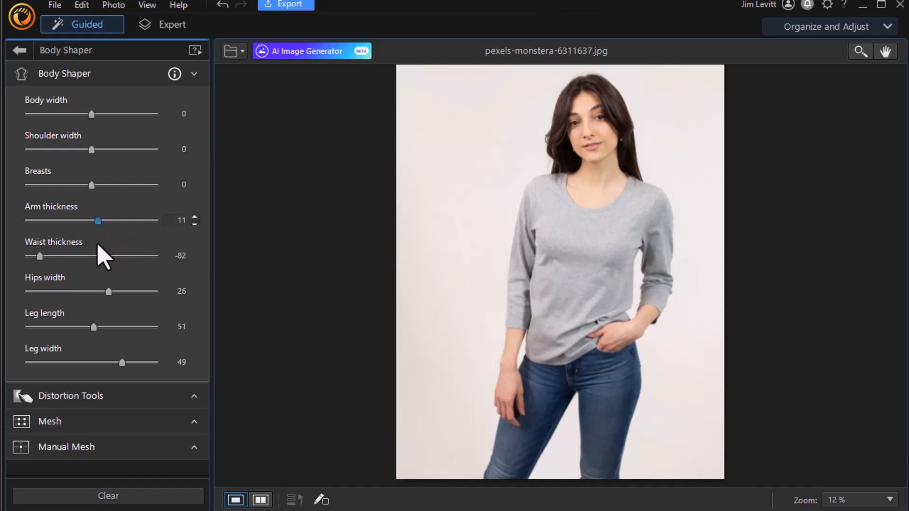
Set Breasts to -51, Shoulder width to 8 and Body width to -32.
left_click_drag(90, 185, 127, 184)
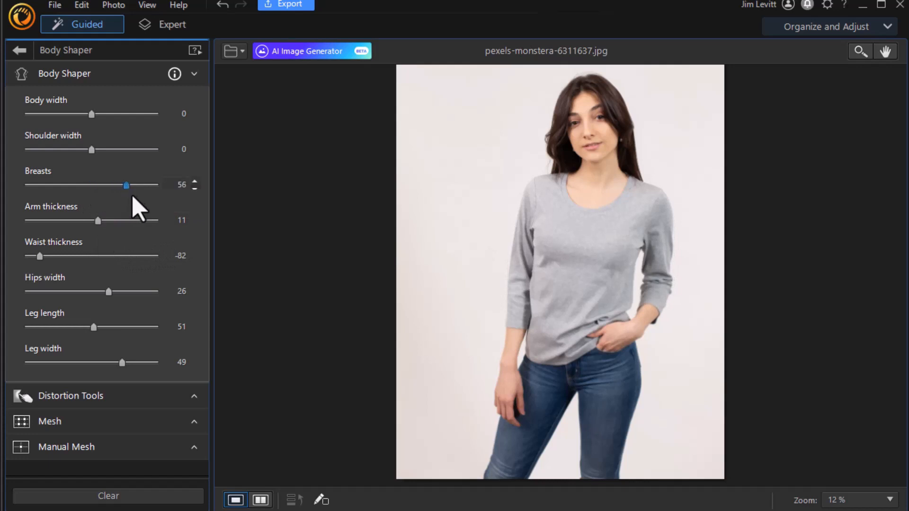
left_click_drag(126, 184, 61, 185)
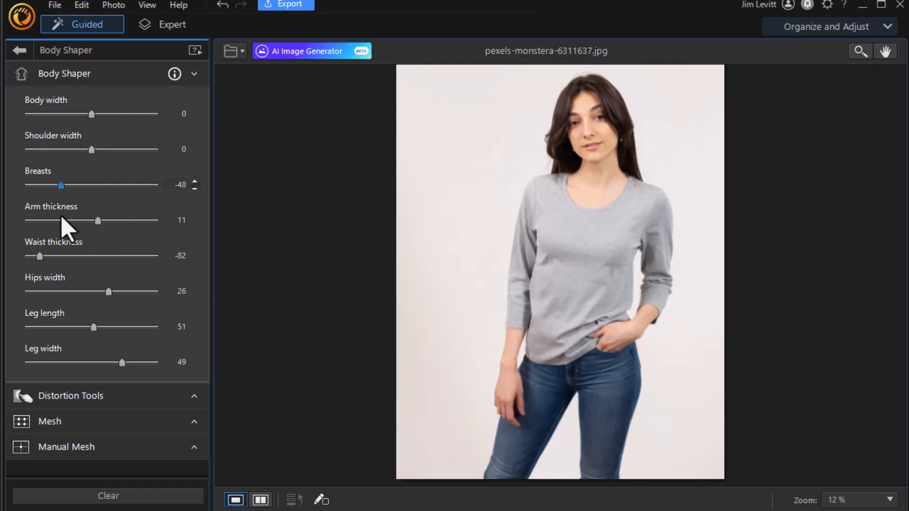
left_click_drag(90, 149, 96, 150)
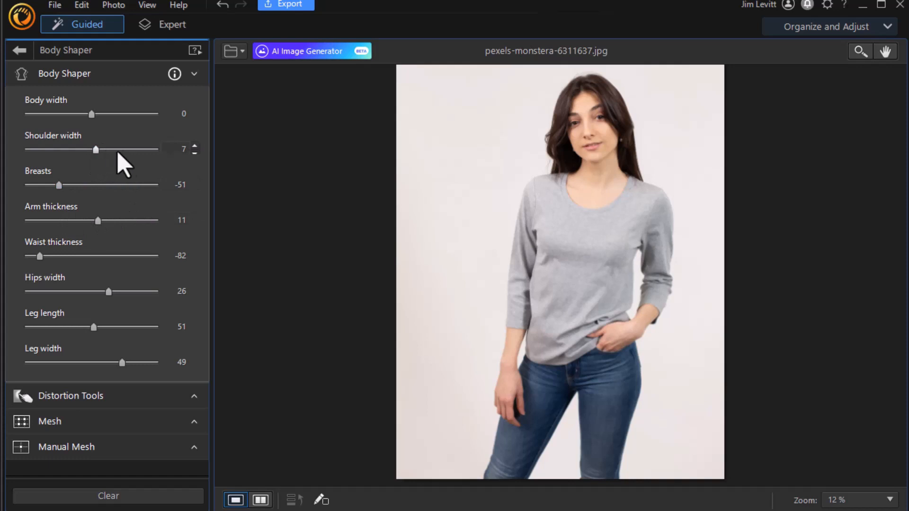
mouse_move(99, 160)
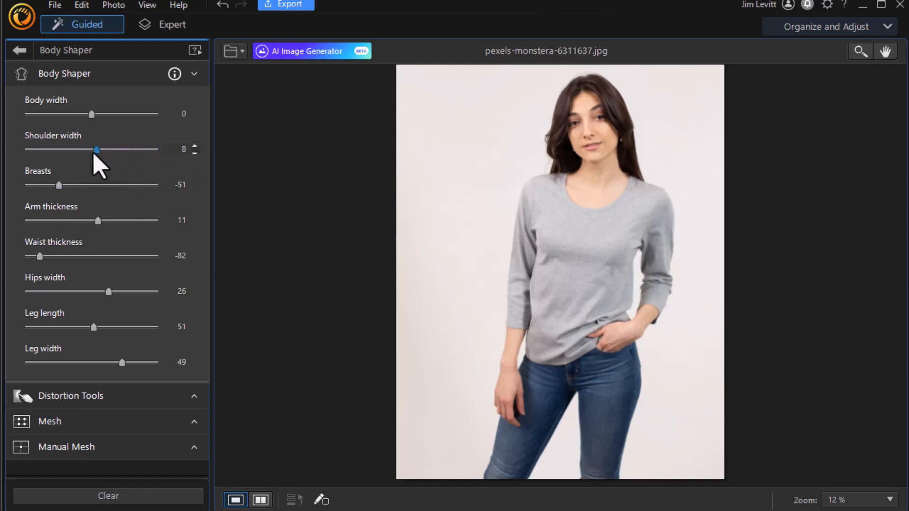
mouse_move(91, 113)
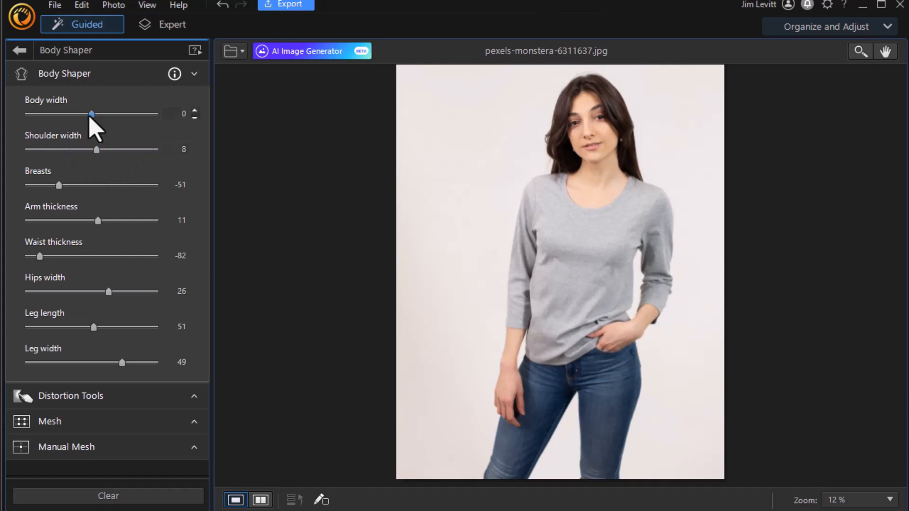
left_click_drag(90, 114, 117, 114)
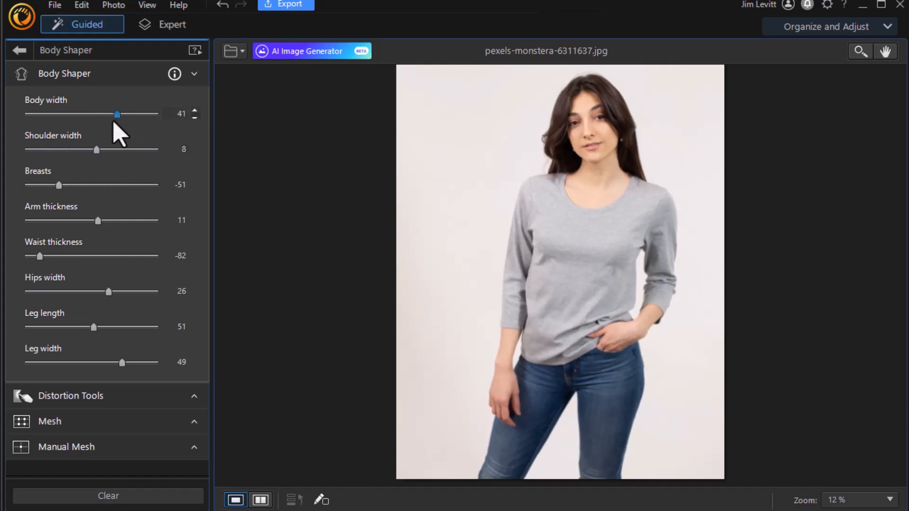
left_click_drag(117, 114, 67, 113)
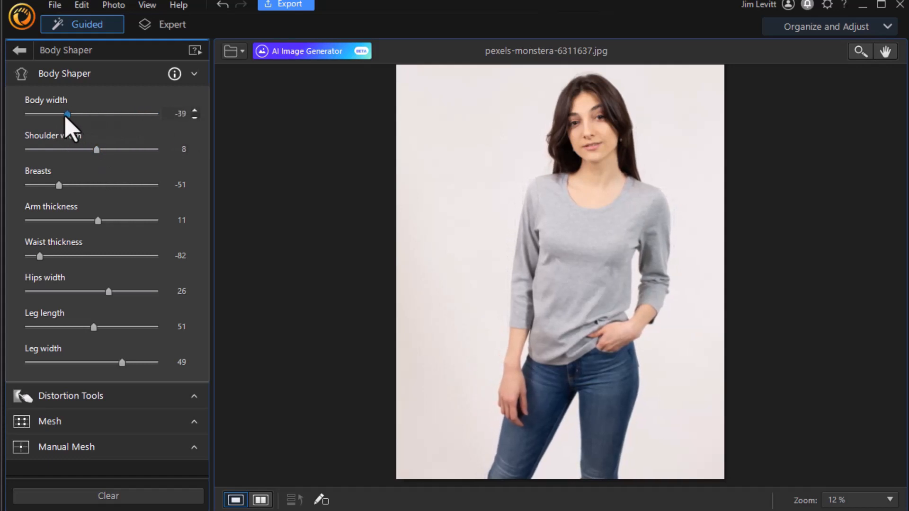
left_click_drag(65, 113, 73, 113)
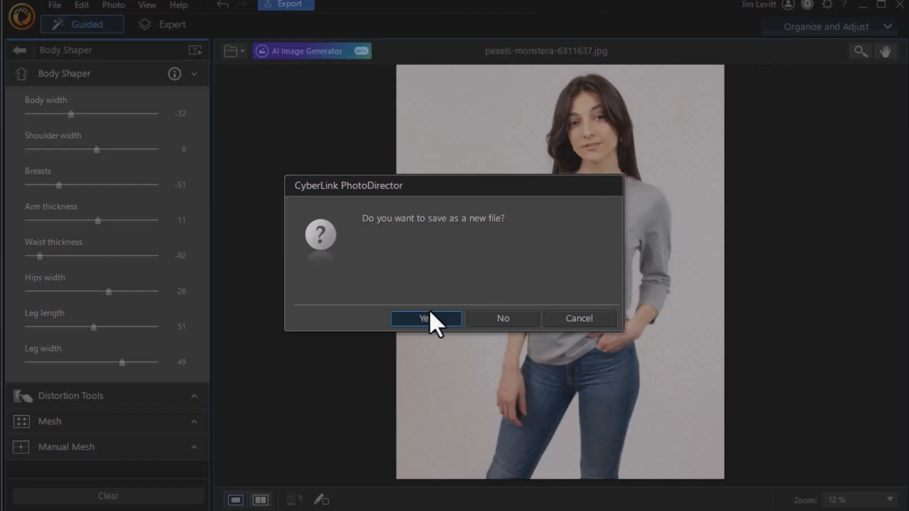
Save the grey-top edit as a new file, then open the man-in-suit portrait in Guided editing.
left_click(426, 318)
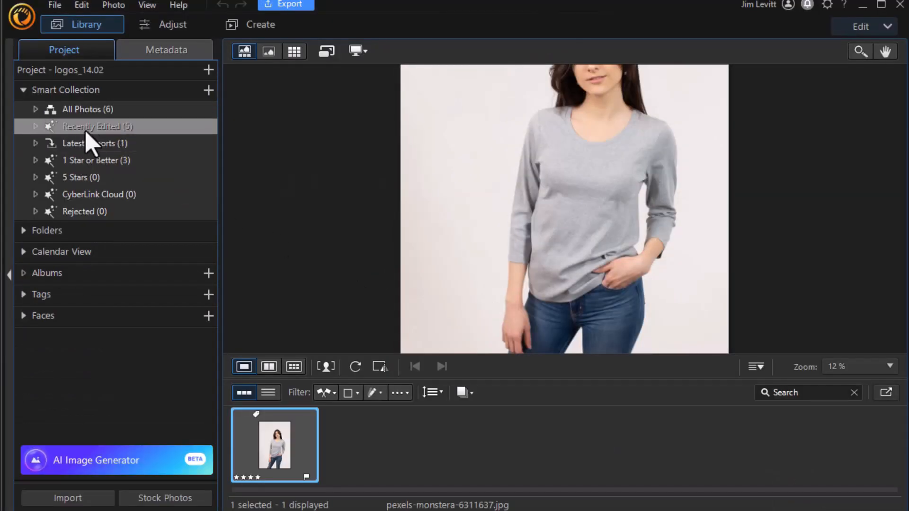
left_click(88, 109)
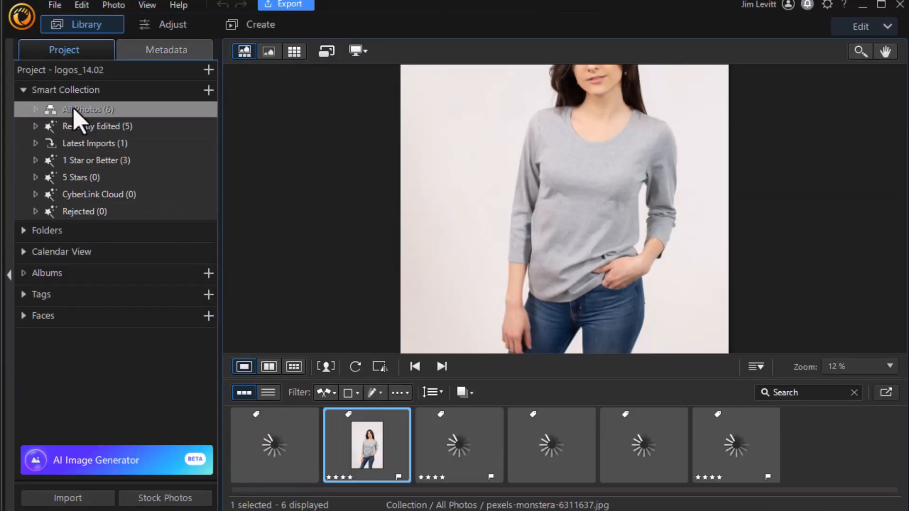
left_click(274, 444)
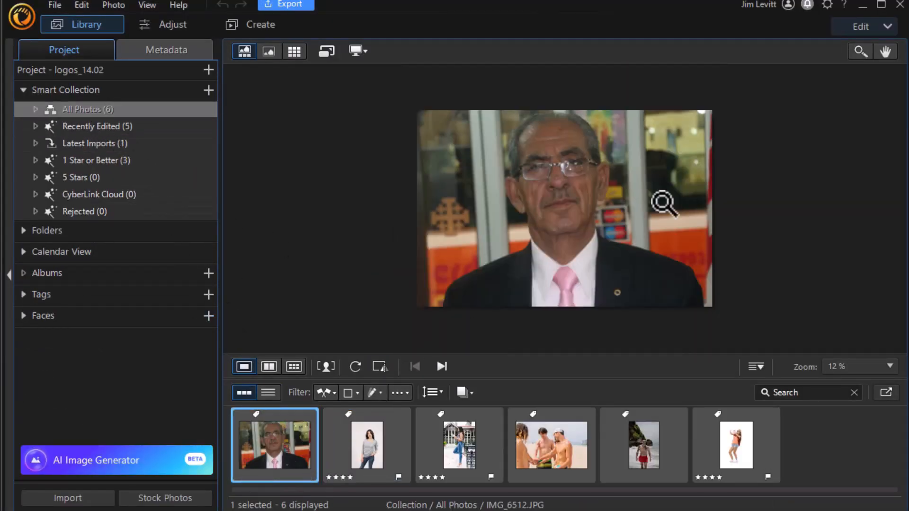
left_click(863, 27)
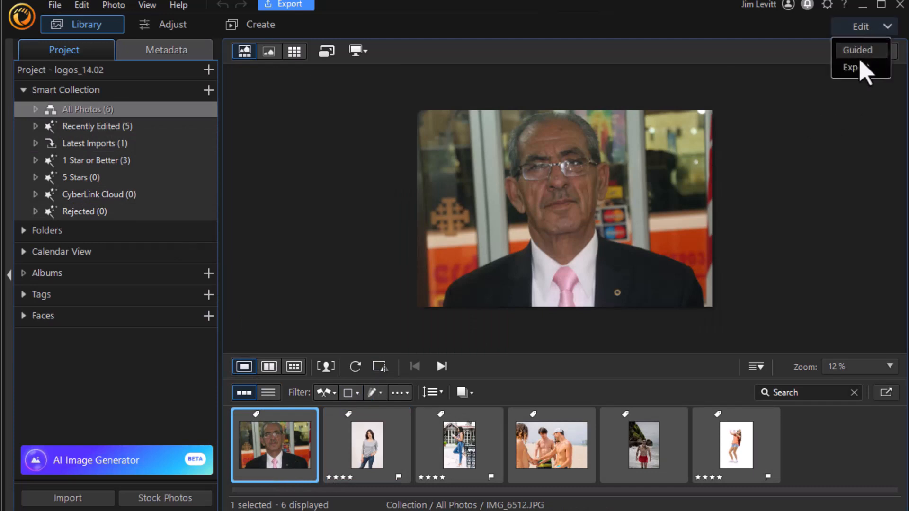
left_click(860, 50)
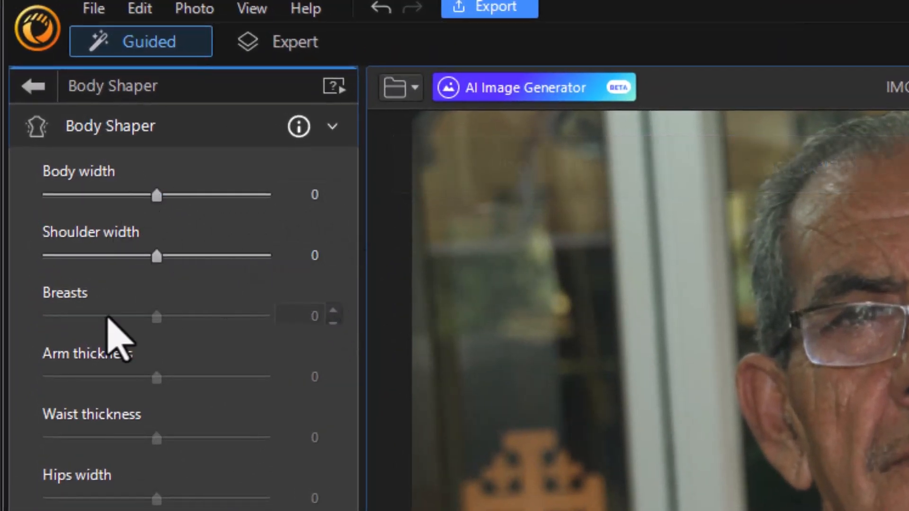
mouse_move(119, 345)
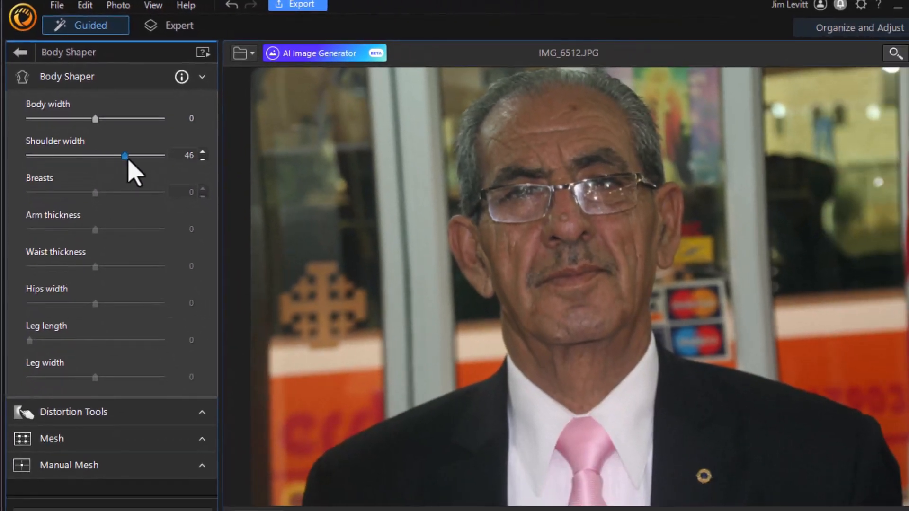
Set the man's Shoulder width to 46 and settle Body width at 23.
left_click_drag(124, 155, 128, 156)
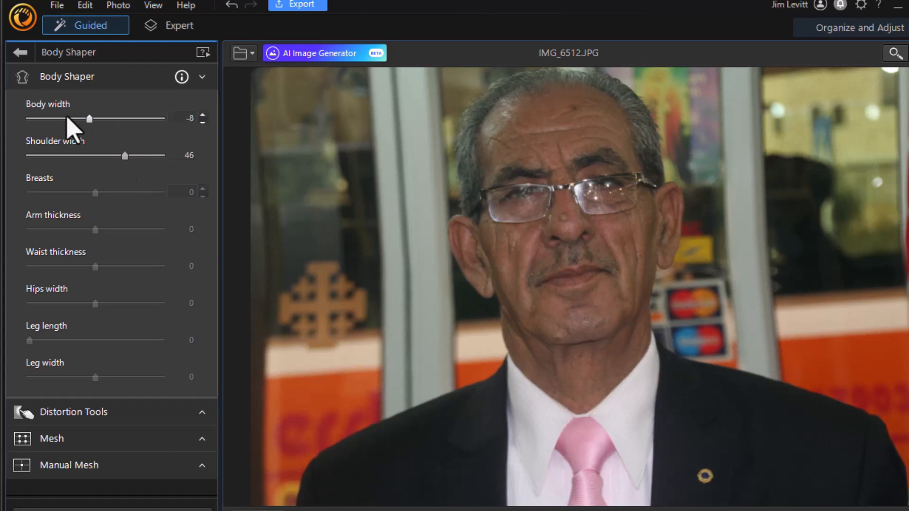
left_click_drag(89, 118, 40, 118)
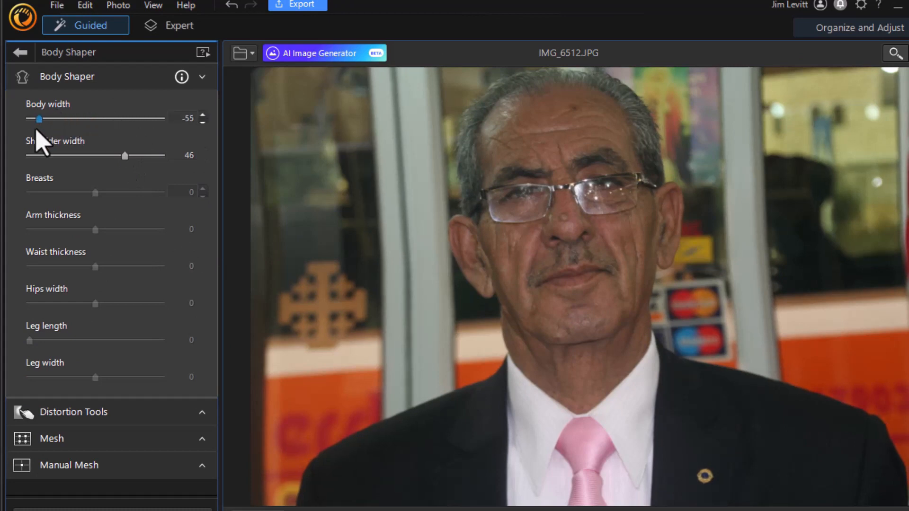
left_click_drag(39, 119, 121, 119)
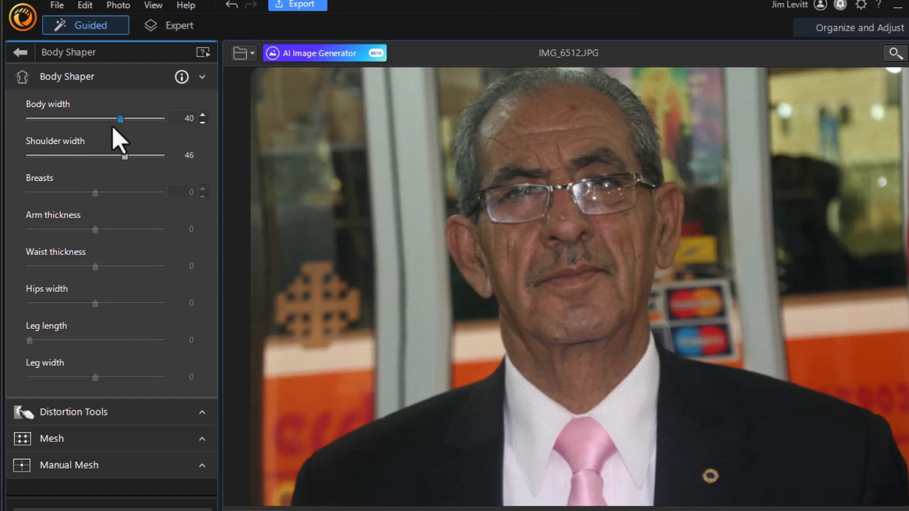
left_click_drag(121, 118, 95, 118)
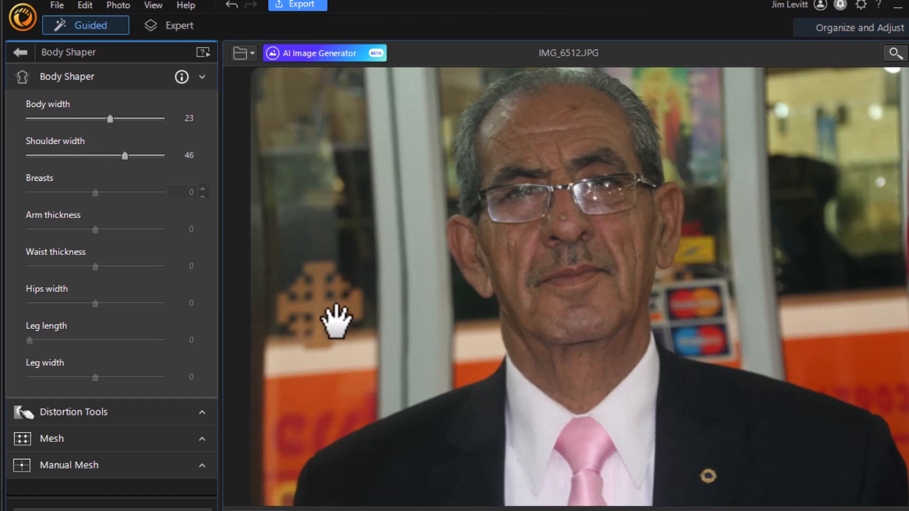
mouse_move(333, 336)
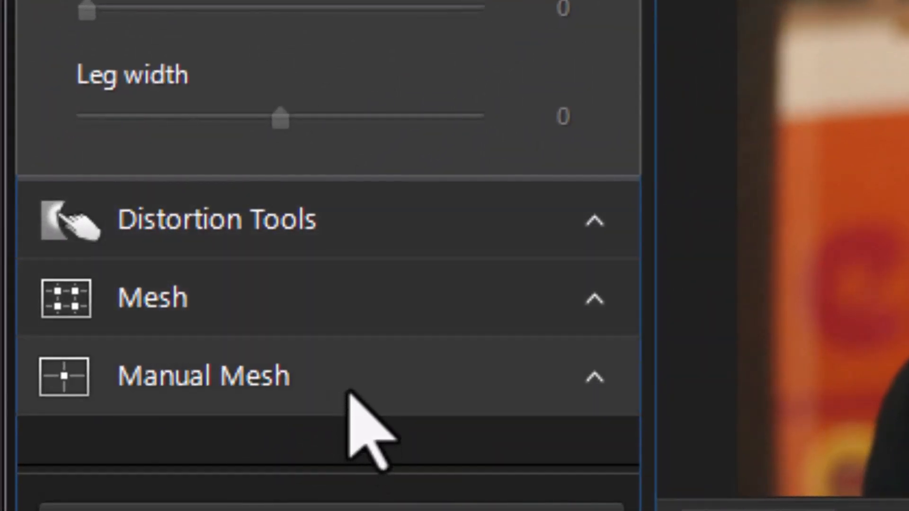
mouse_move(359, 423)
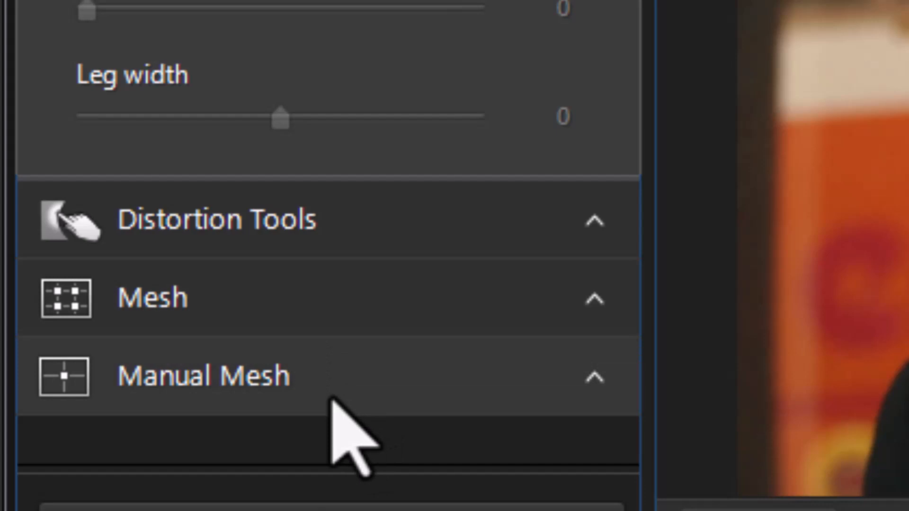
mouse_move(348, 429)
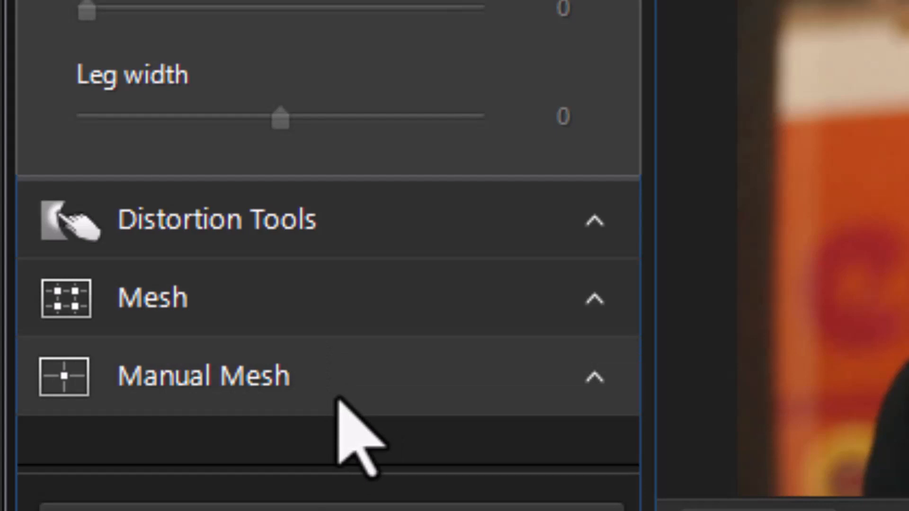
mouse_move(362, 429)
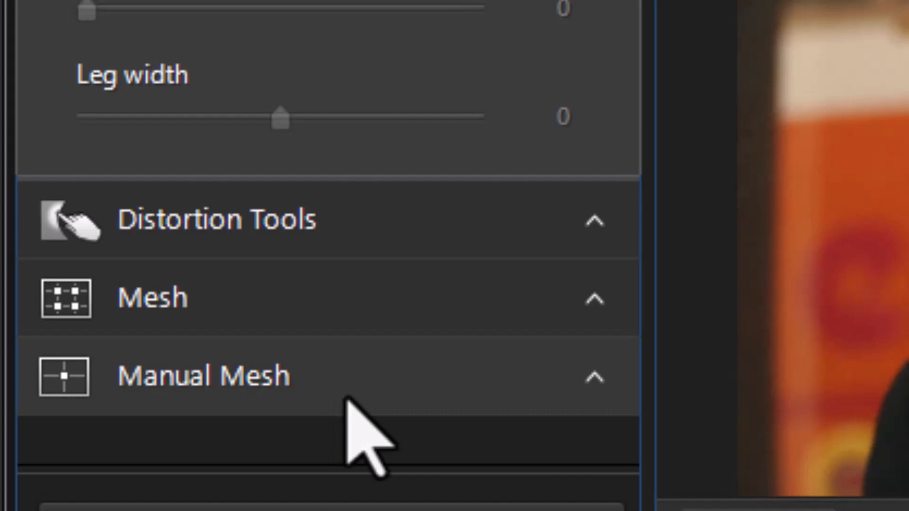